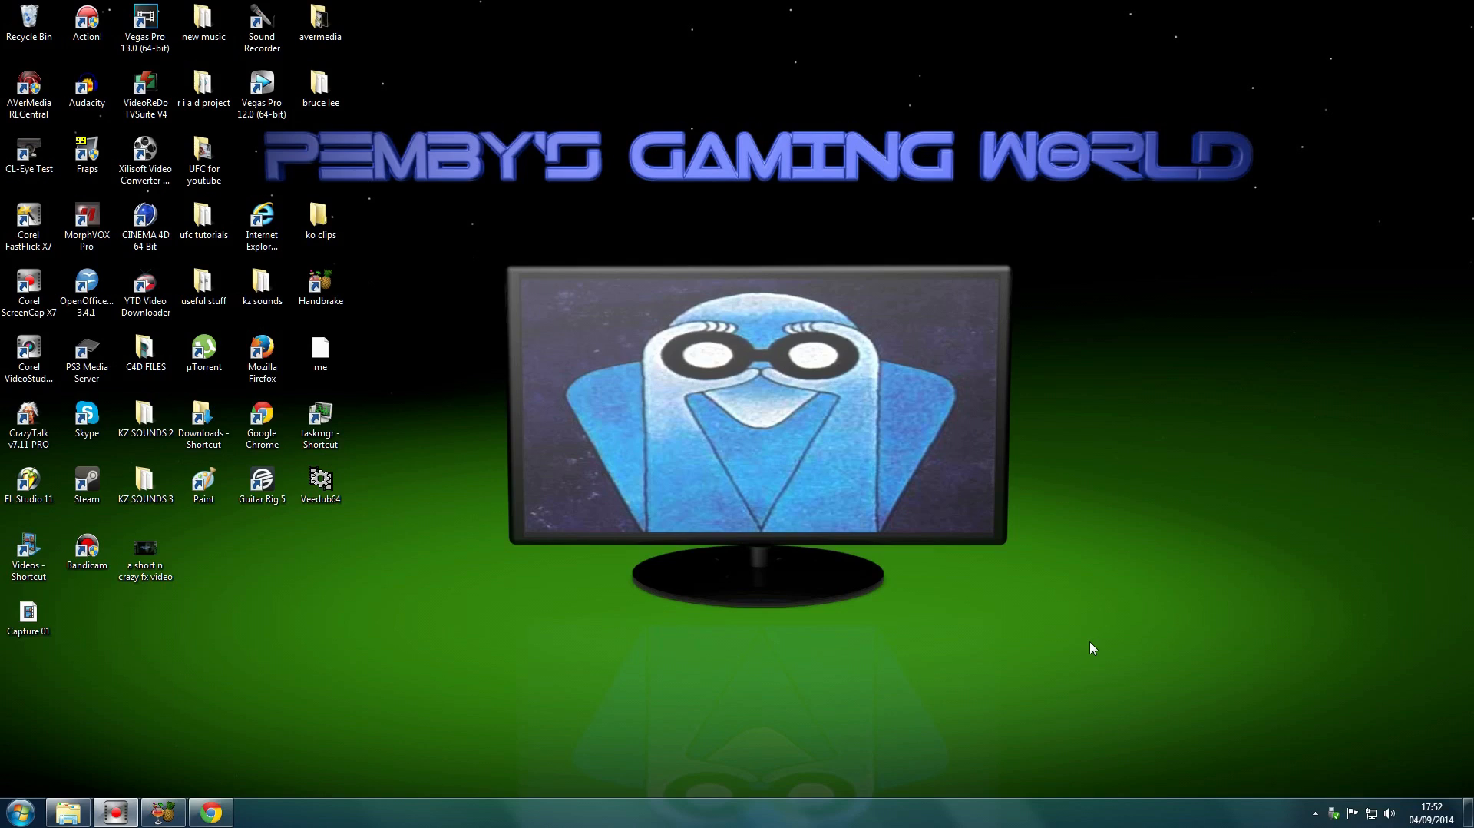
mouse_move(762, 723)
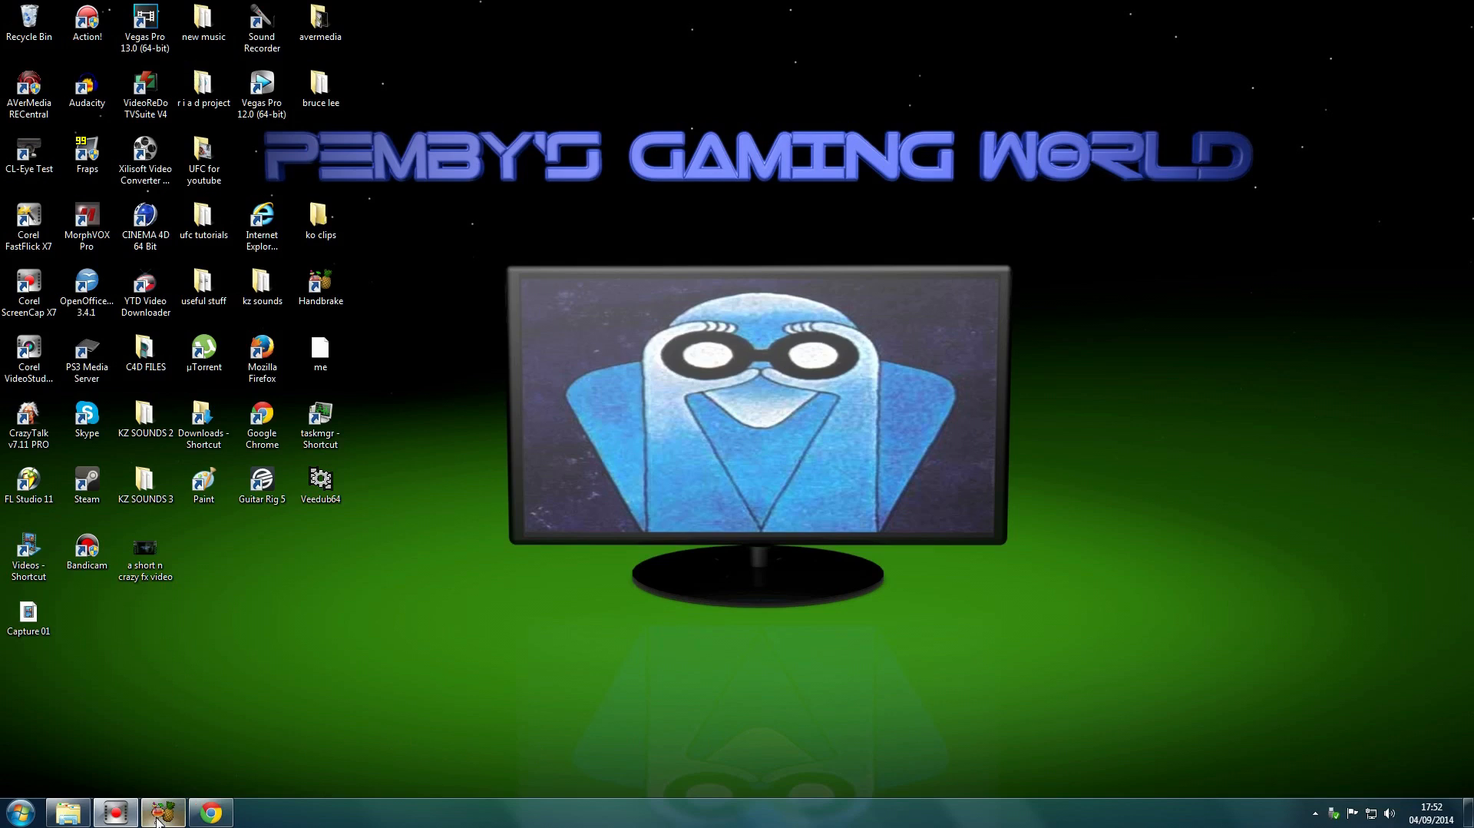
mouse_move(162, 811)
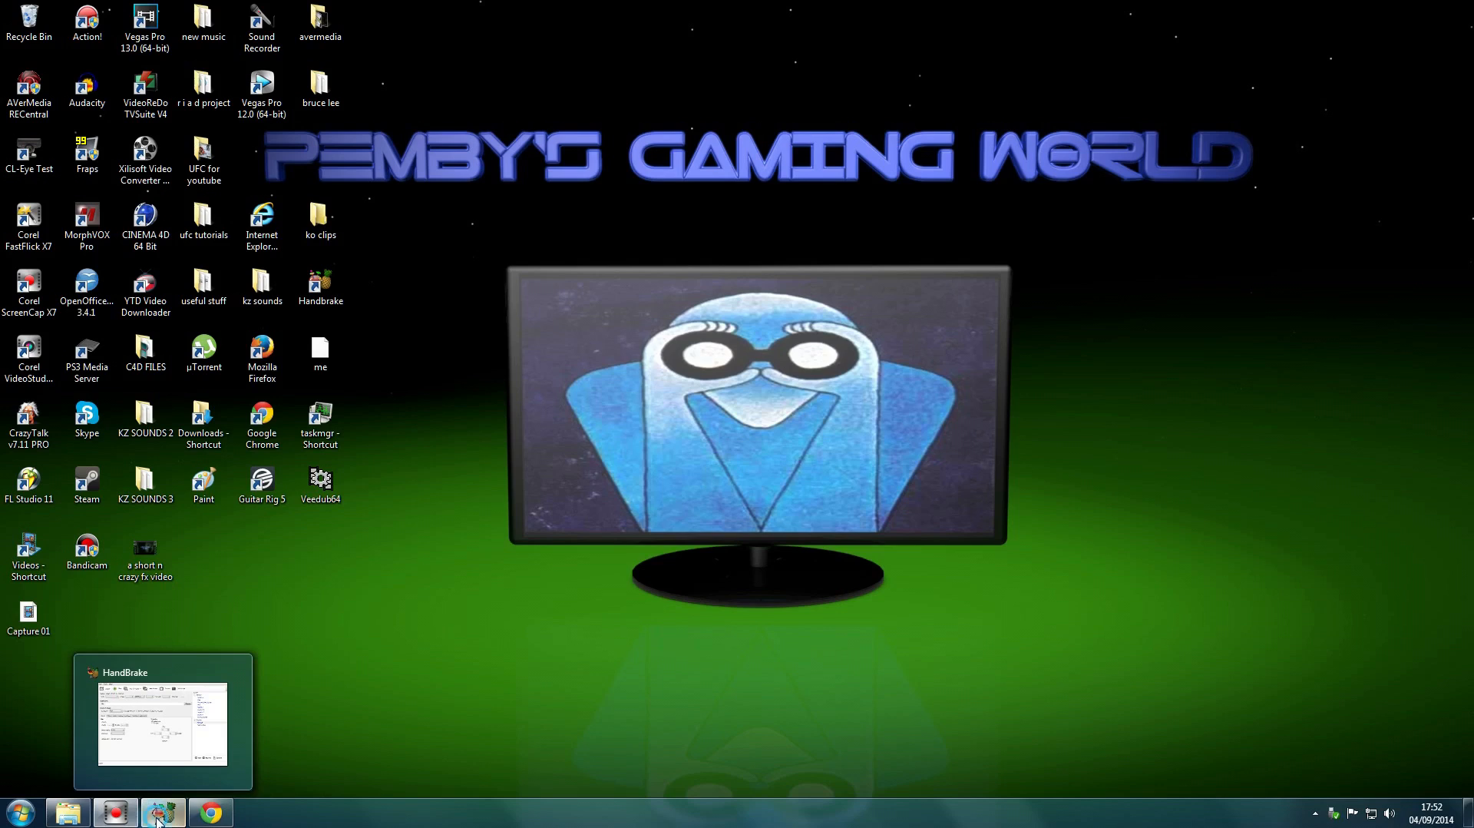
- Restore HandBrake from the taskbar and nudge its window slightly right
left_click(160, 811)
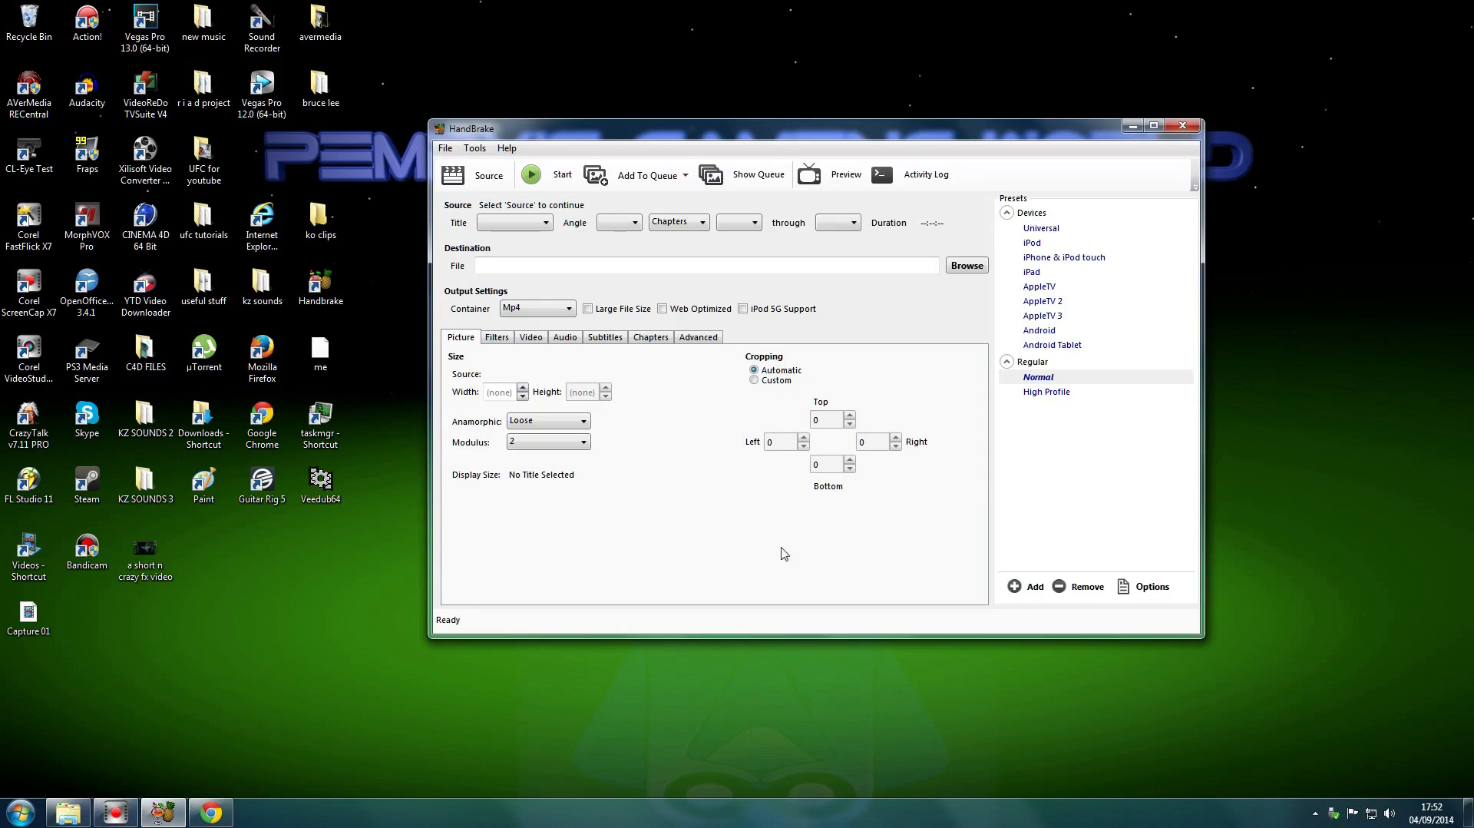
left_click_drag(816, 129, 882, 129)
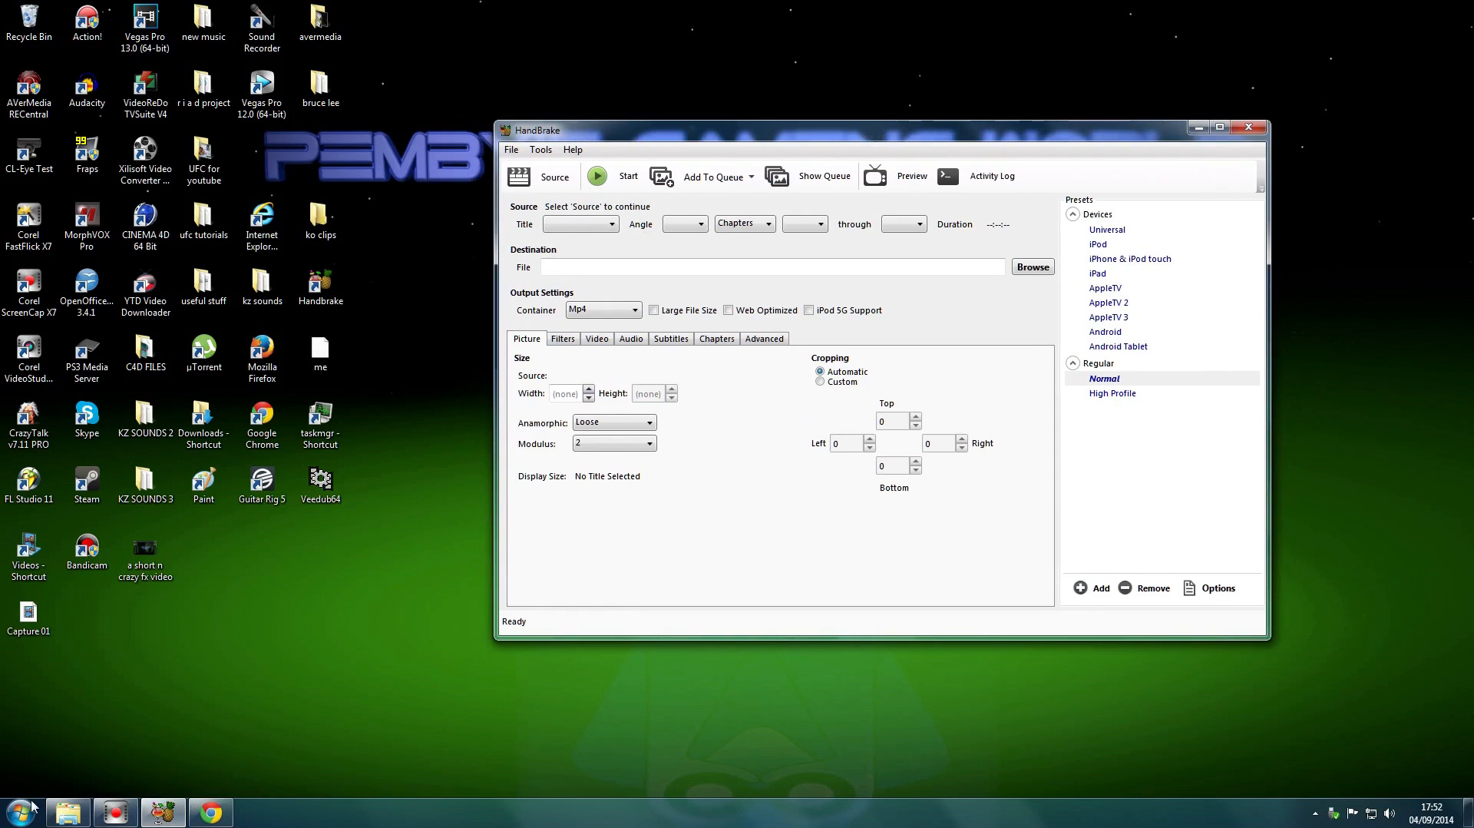
- Search Google for 'handbrake' in Chrome and open the HandBrake: Open Source Video Transcoder result
left_click(210, 811)
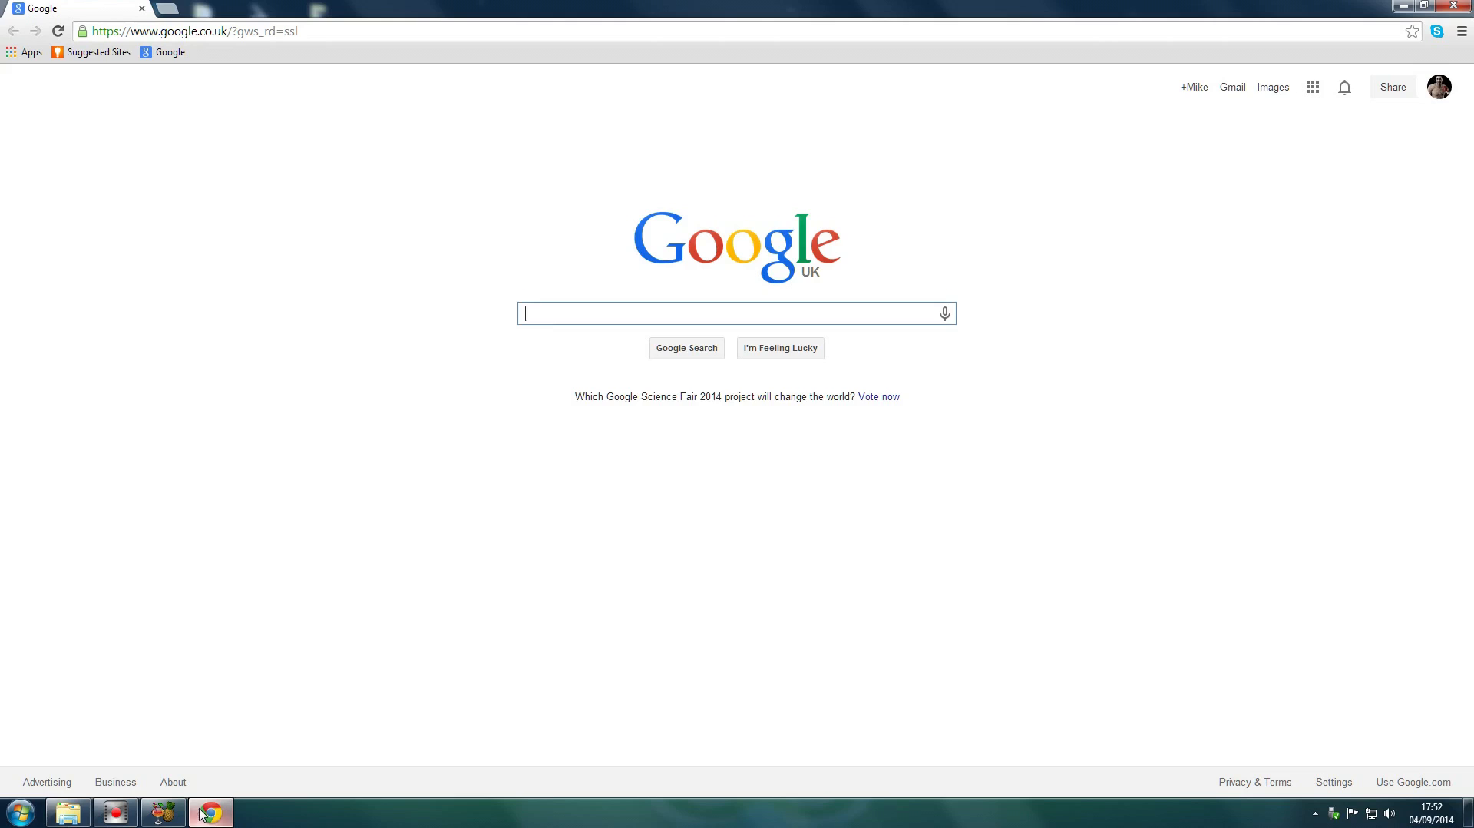
mouse_move(494, 381)
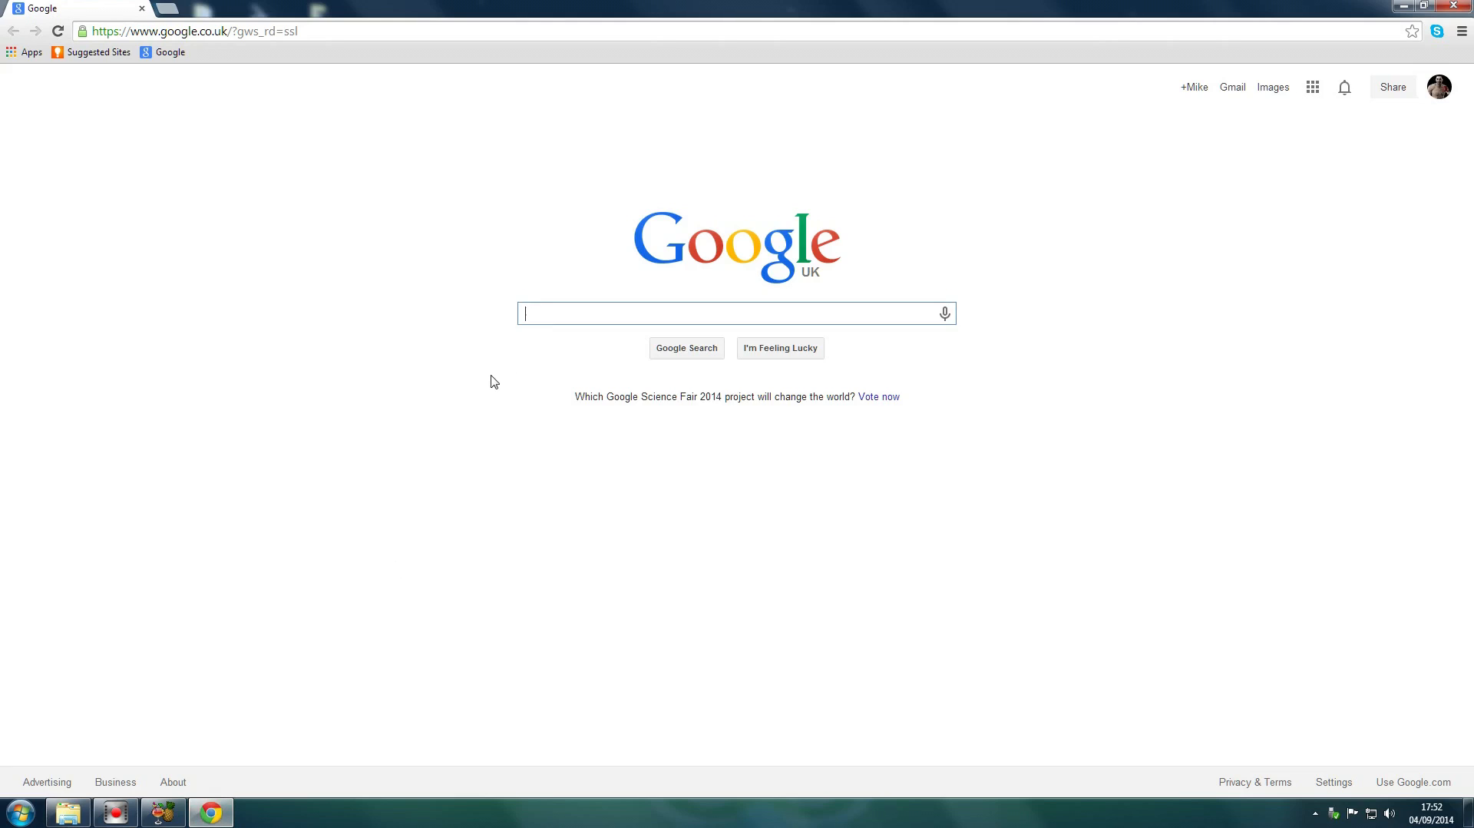
type("handbrake")
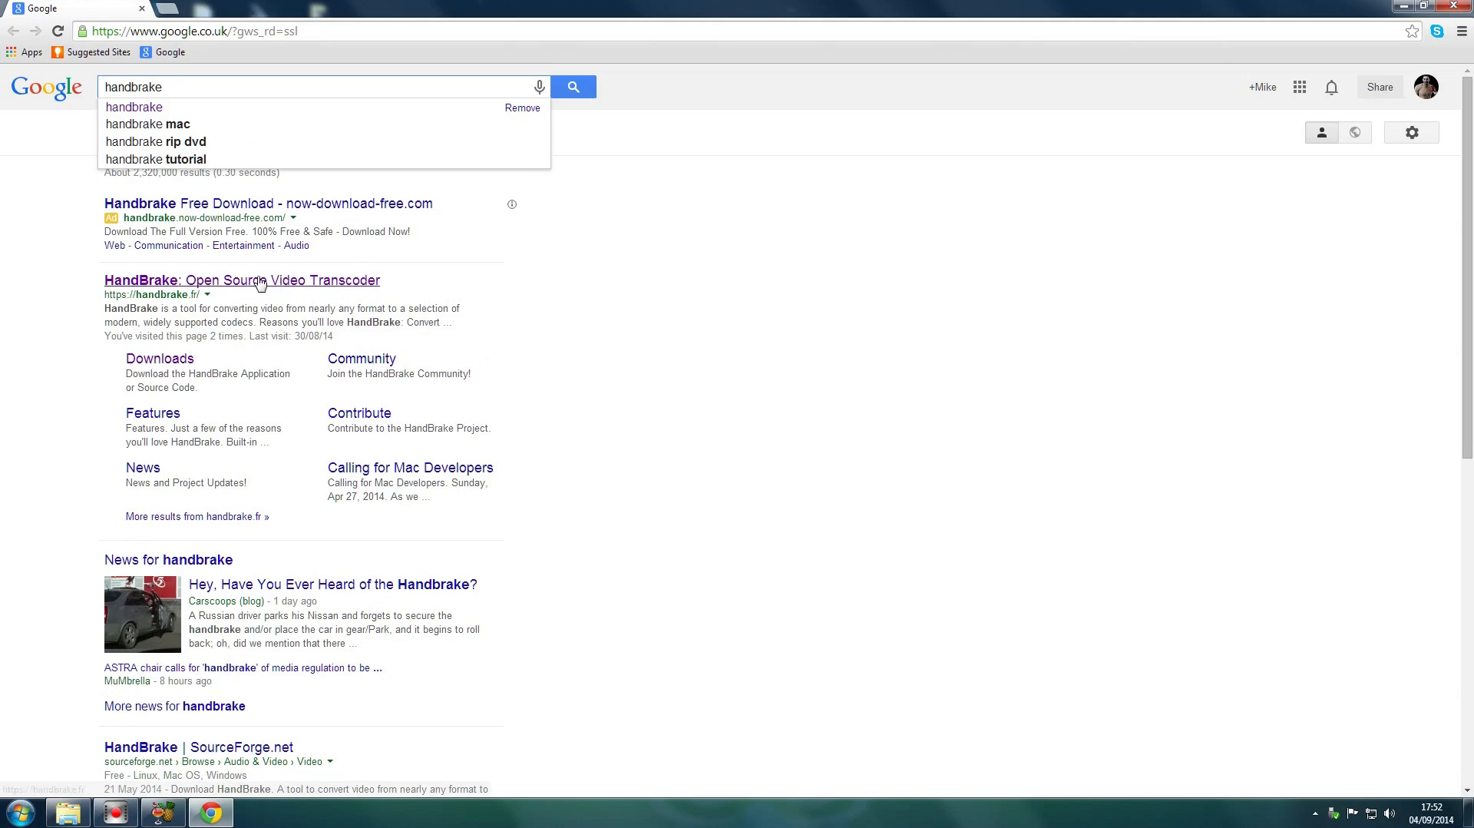
left_click(240, 280)
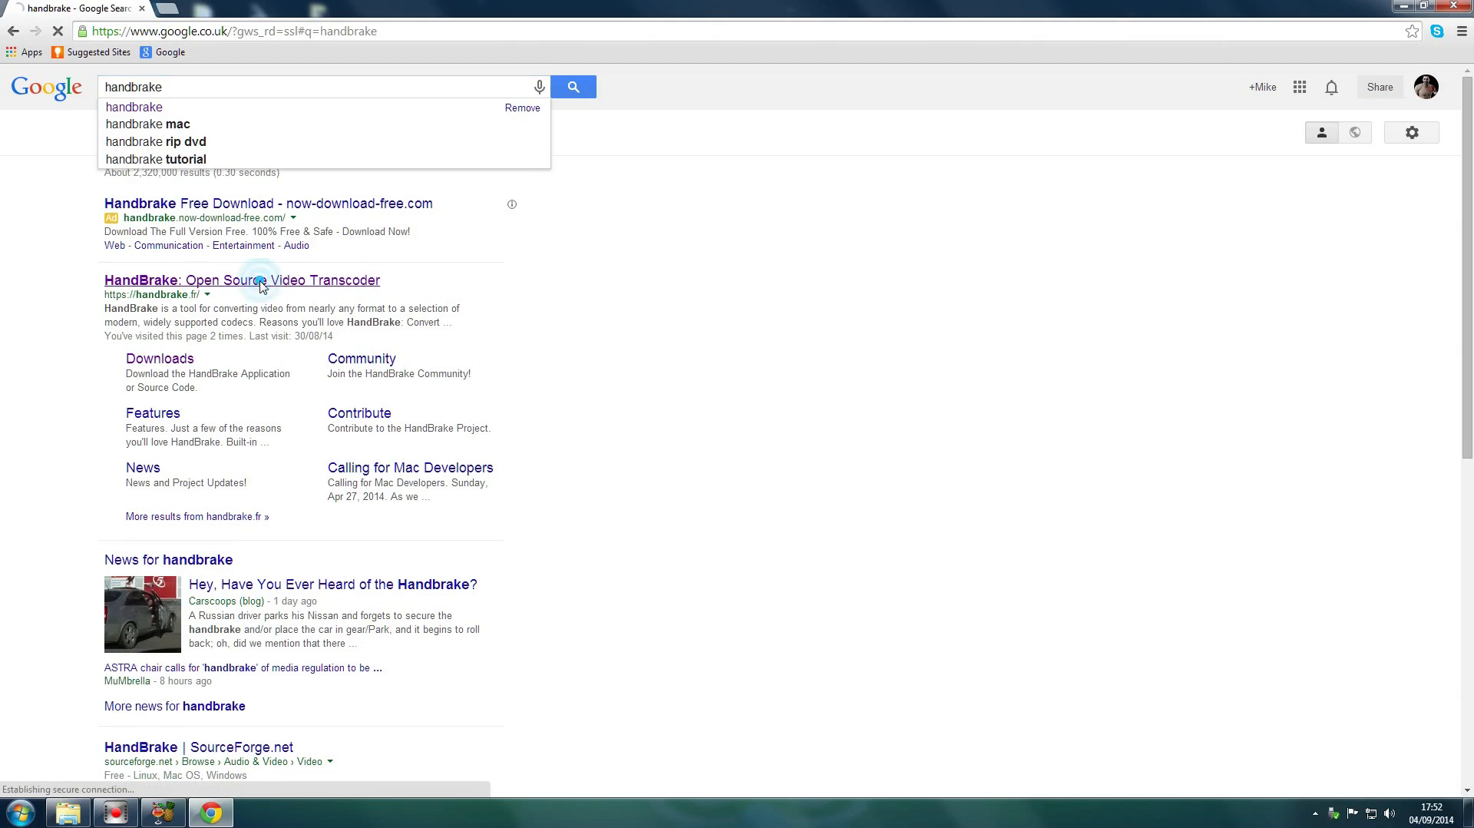
left_click(241, 280)
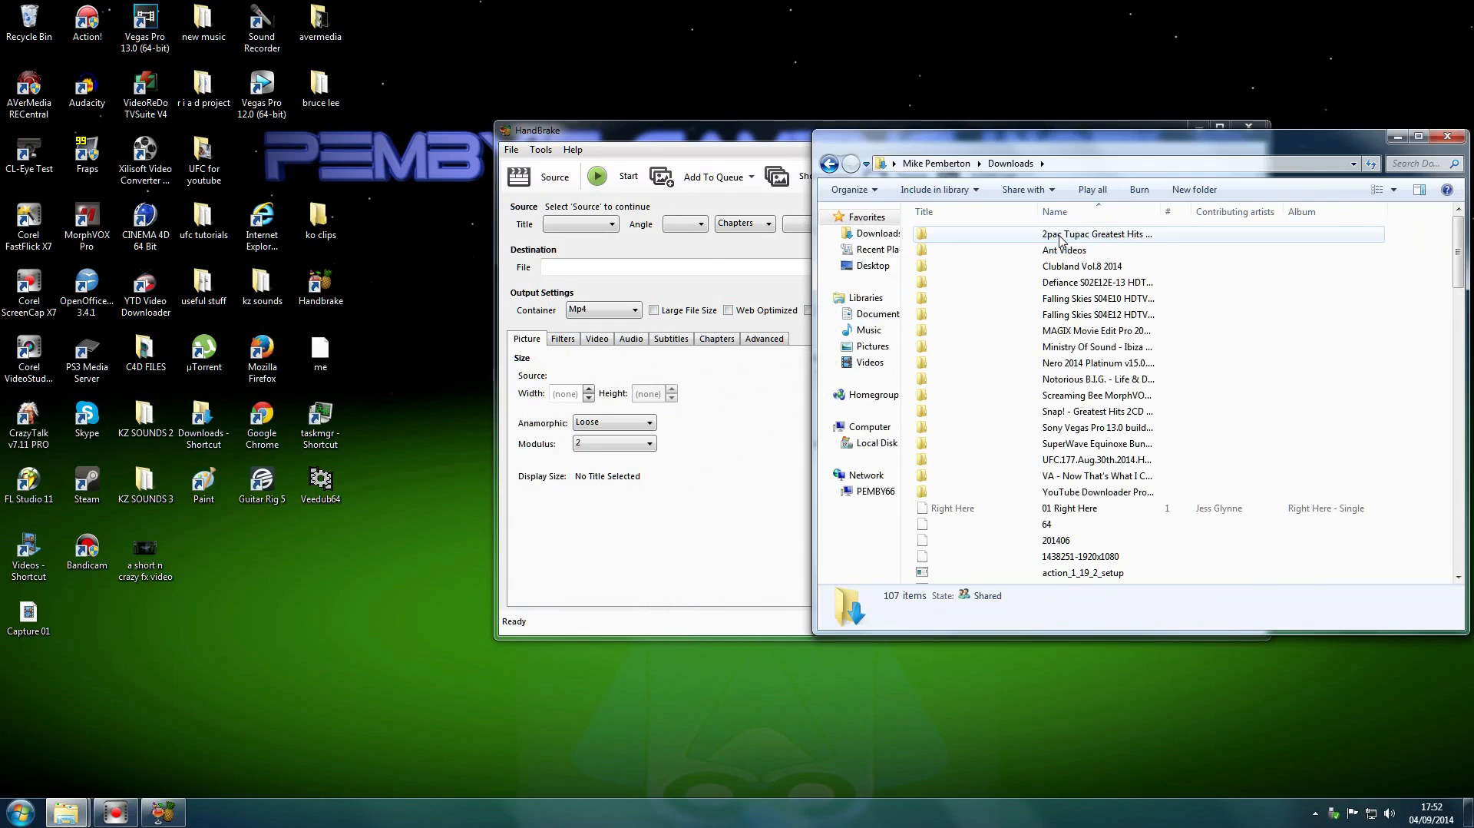
- Scan the HandBrake installer in Downloads with Microsoft Security Essentials, then minimize Explorer
scroll("down", 3)
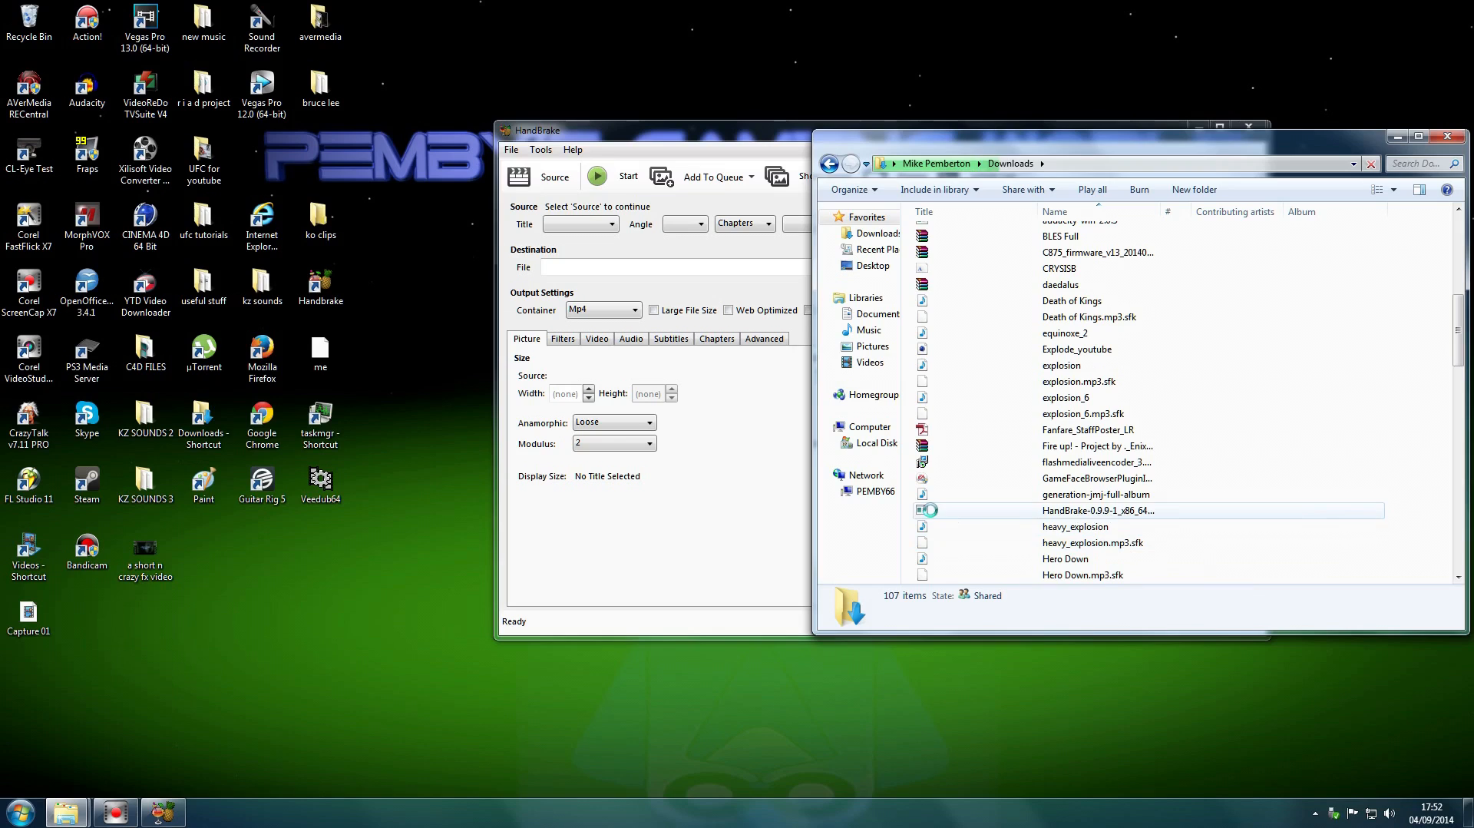
right_click(931, 515)
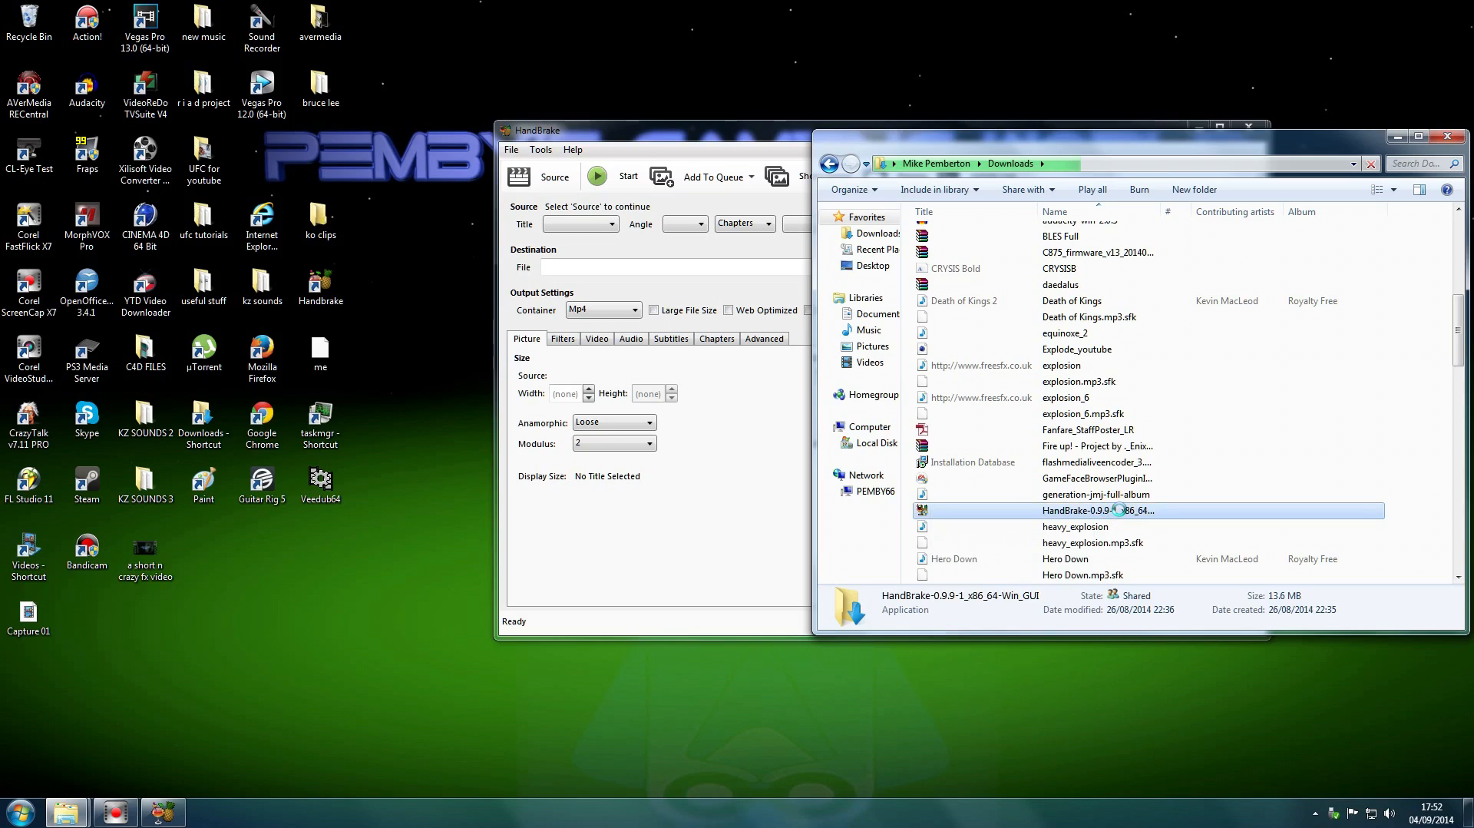
right_click(1098, 510)
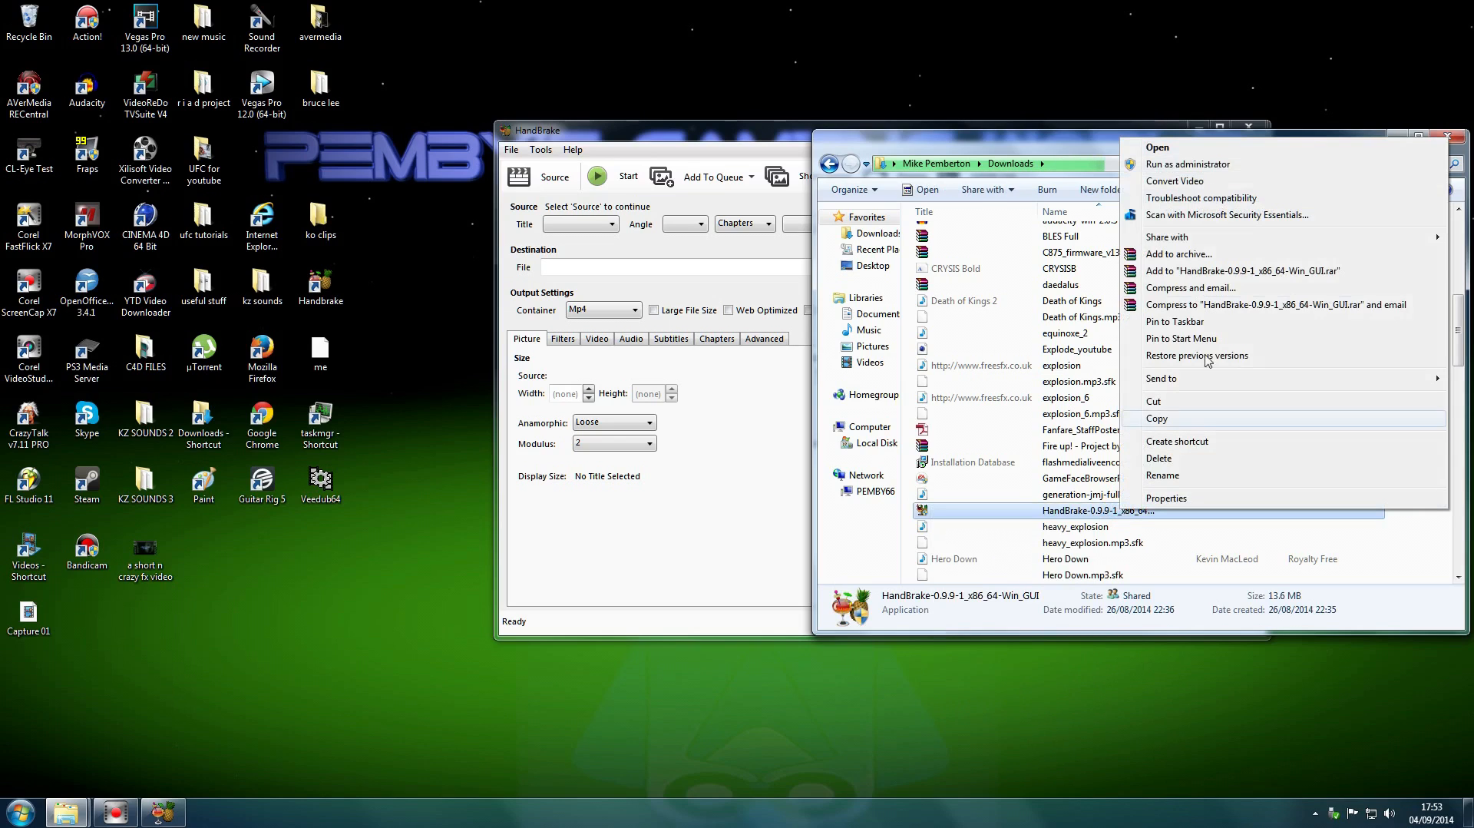
left_click(1227, 215)
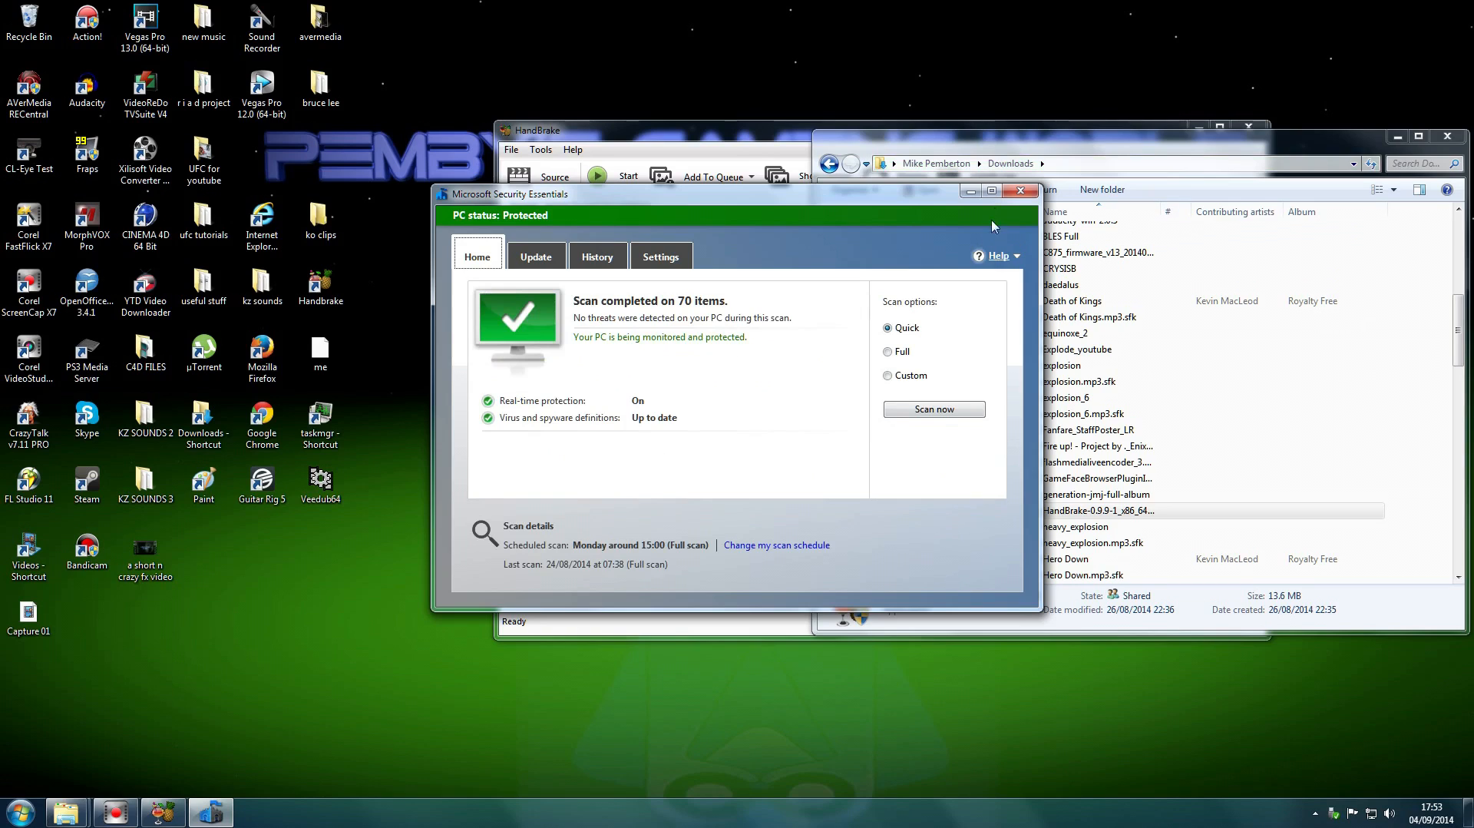
left_click(1019, 190)
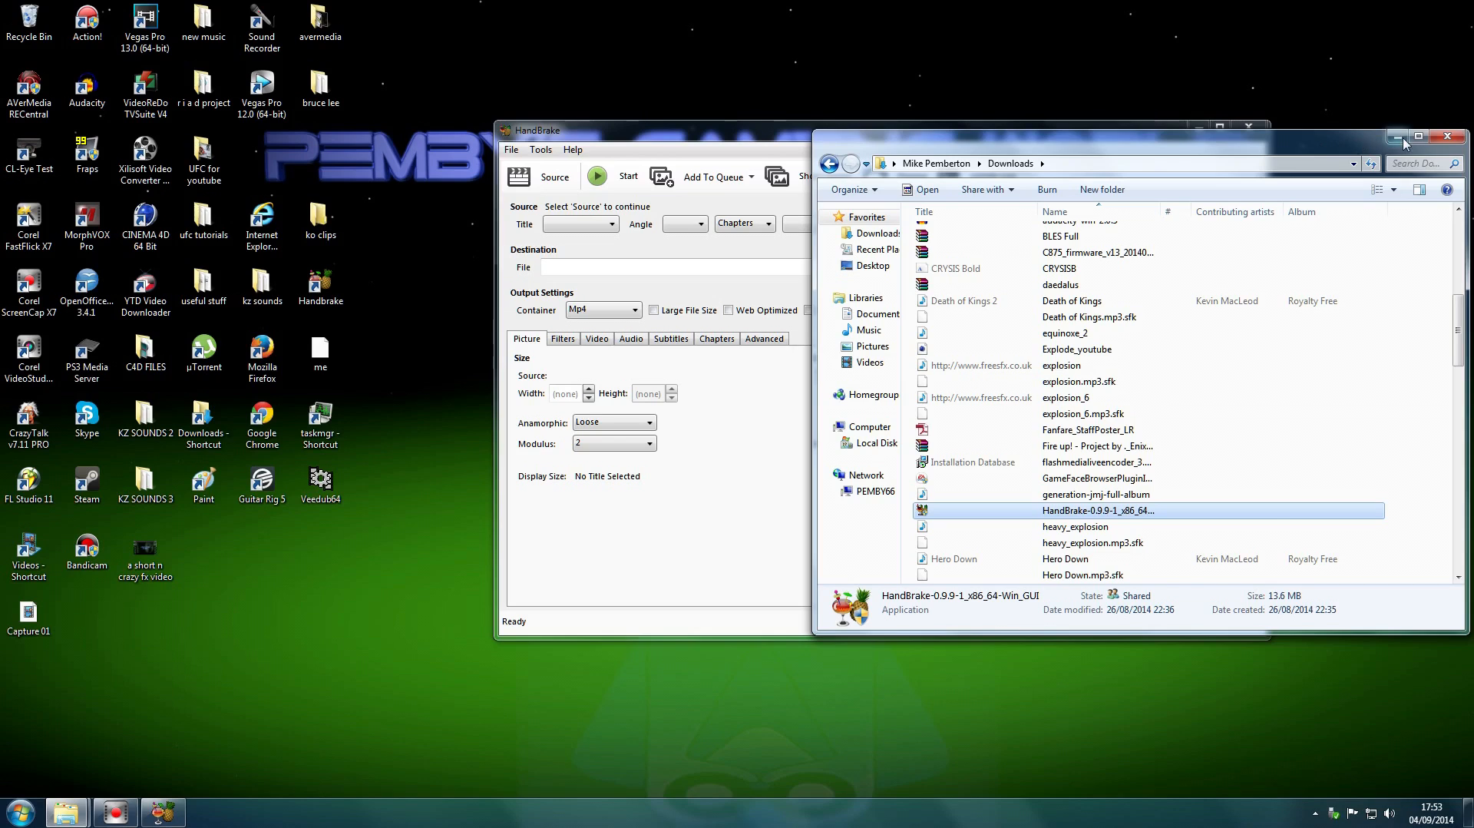
left_click(1446, 137)
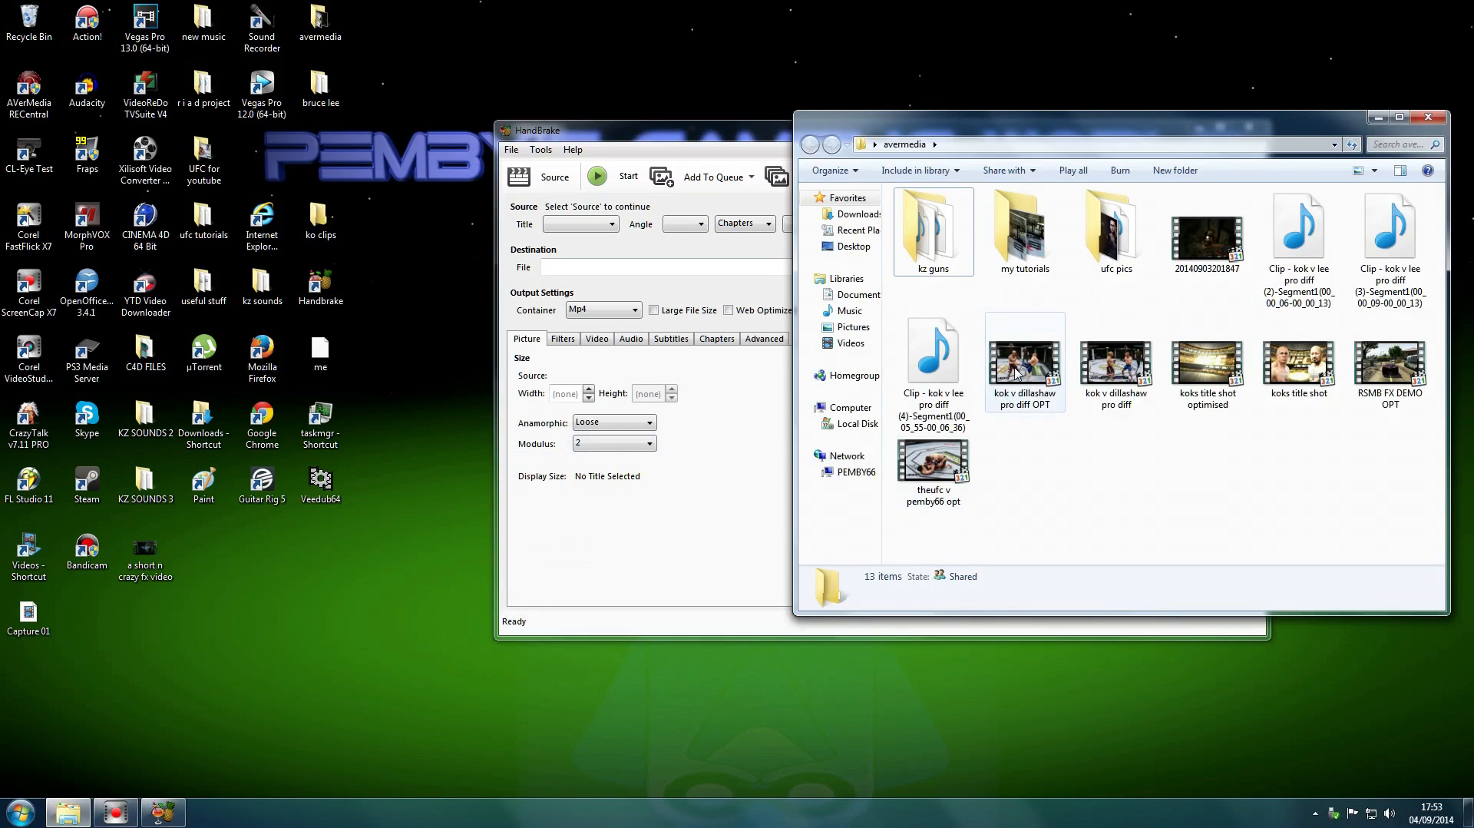
mouse_move(1020, 367)
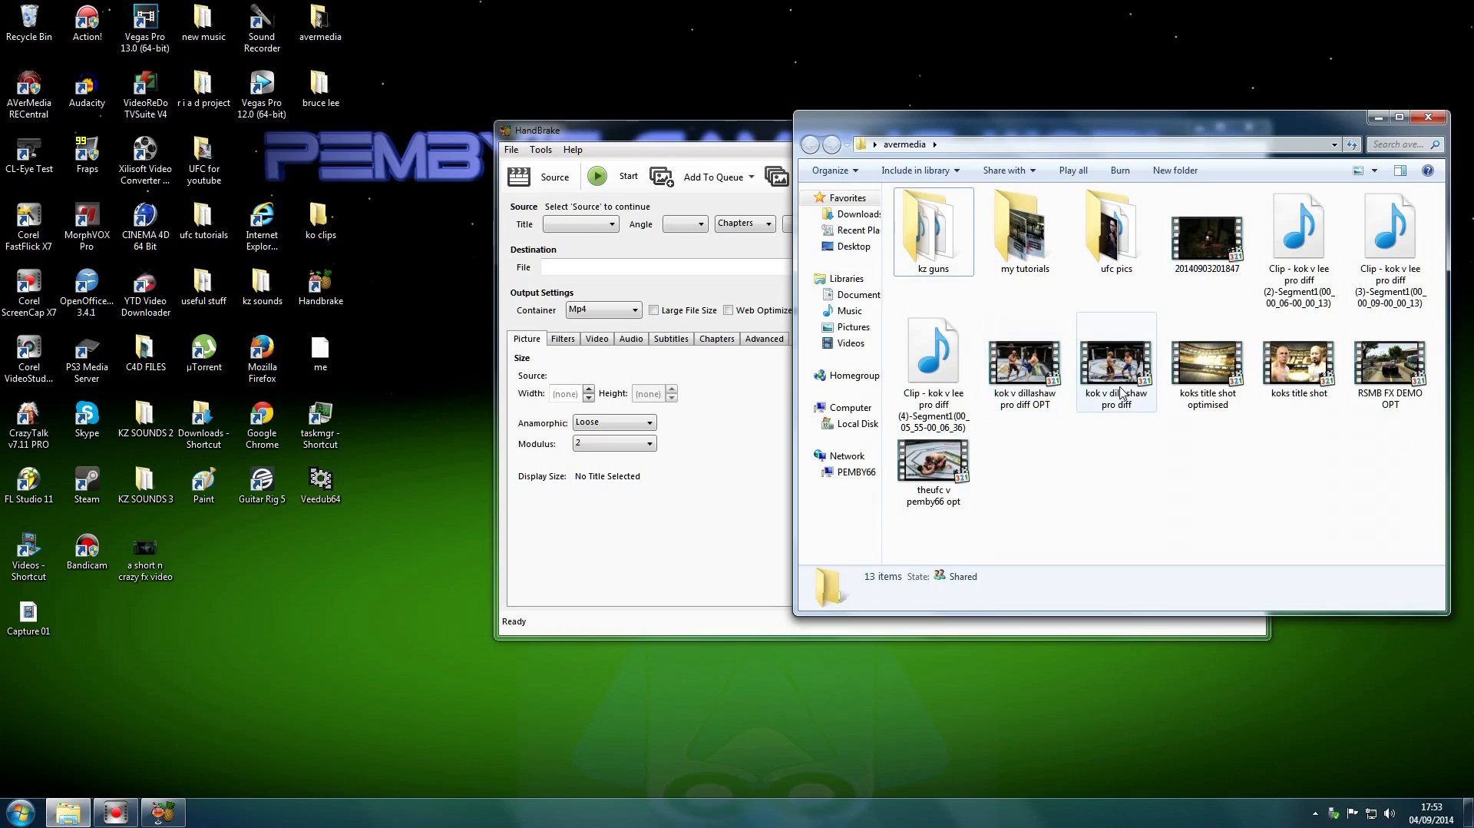
mouse_move(1119, 392)
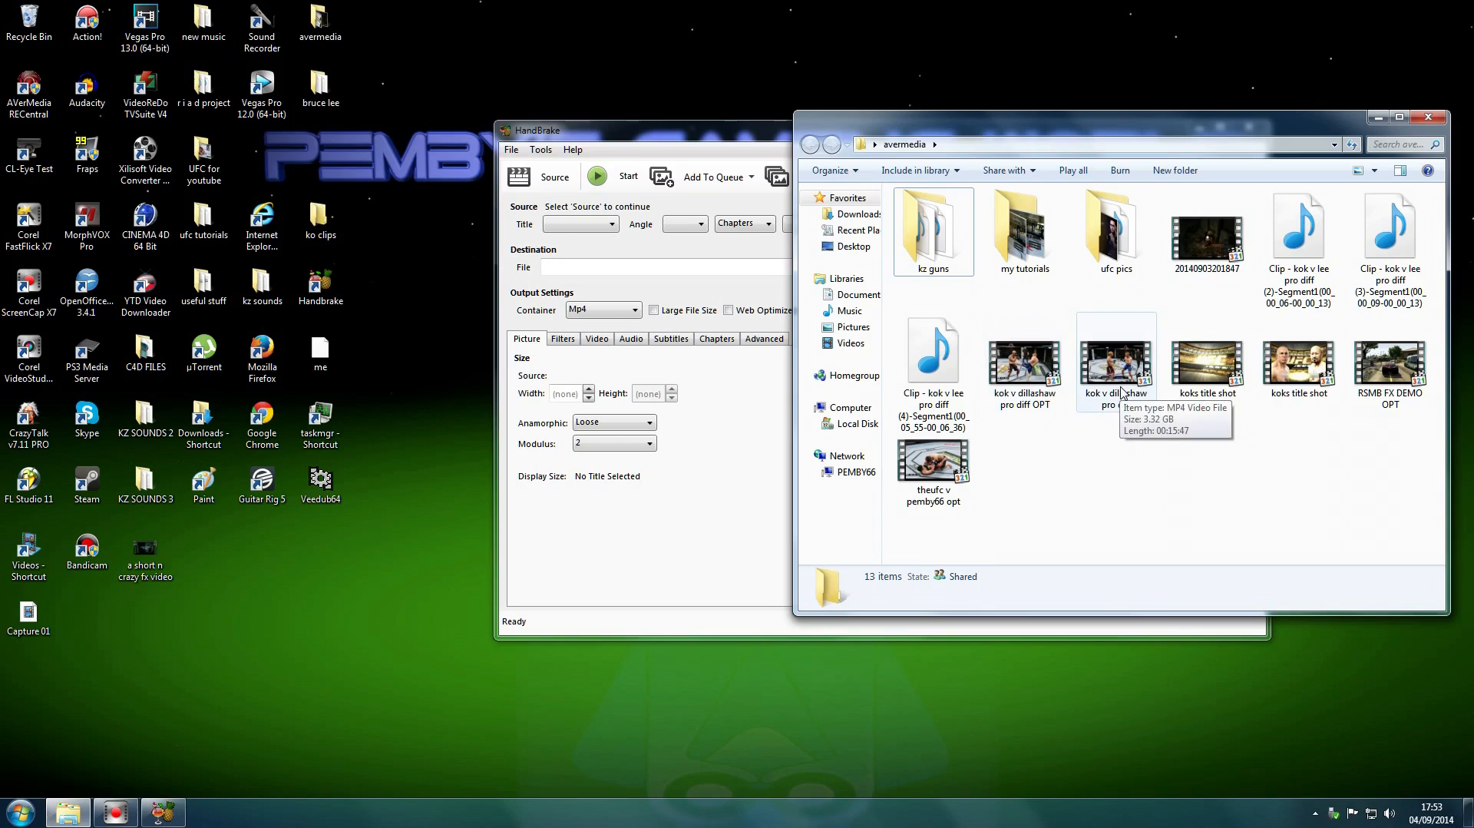
mouse_move(1069, 380)
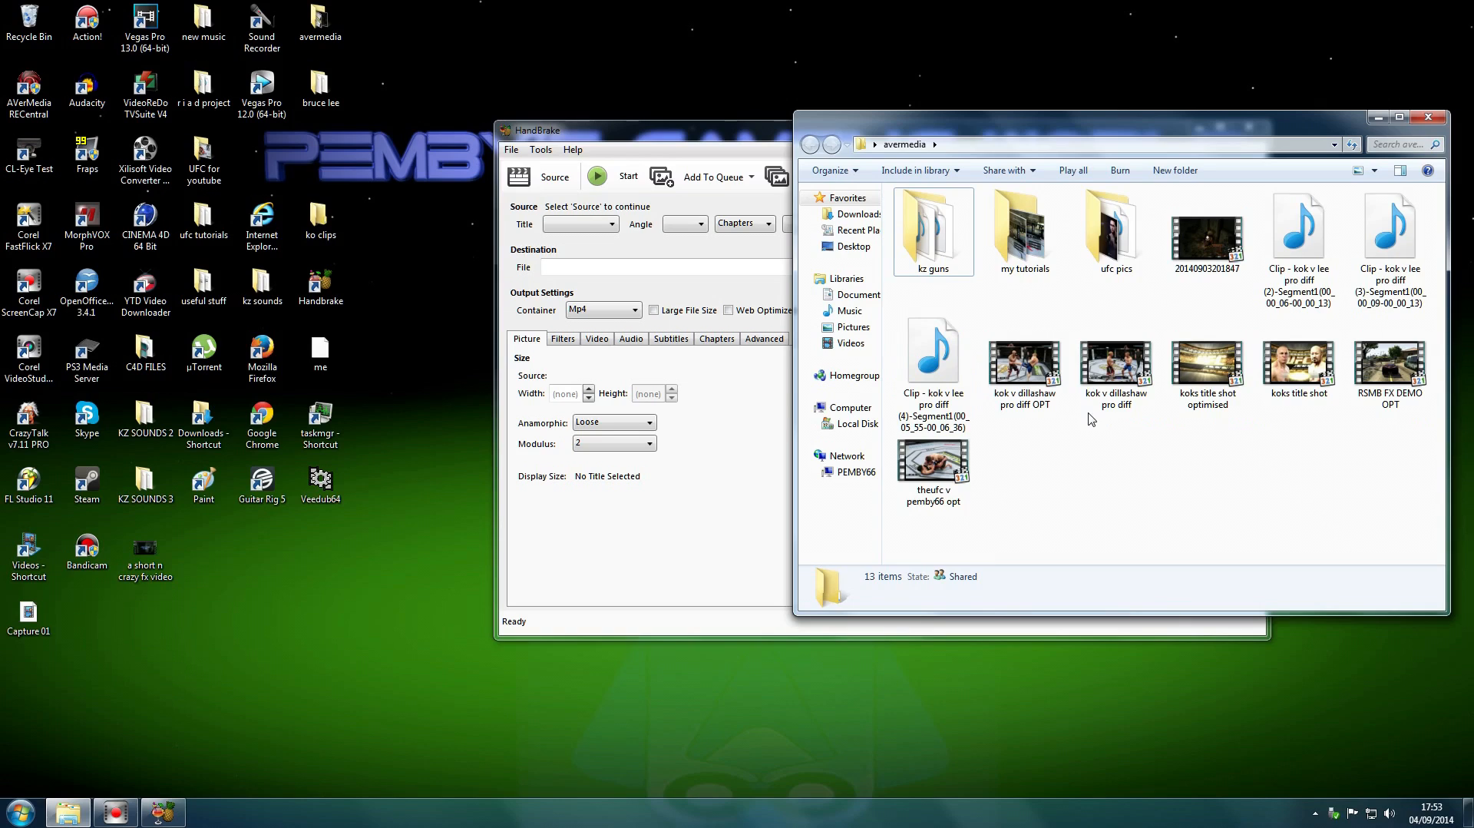
left_click(1115, 360)
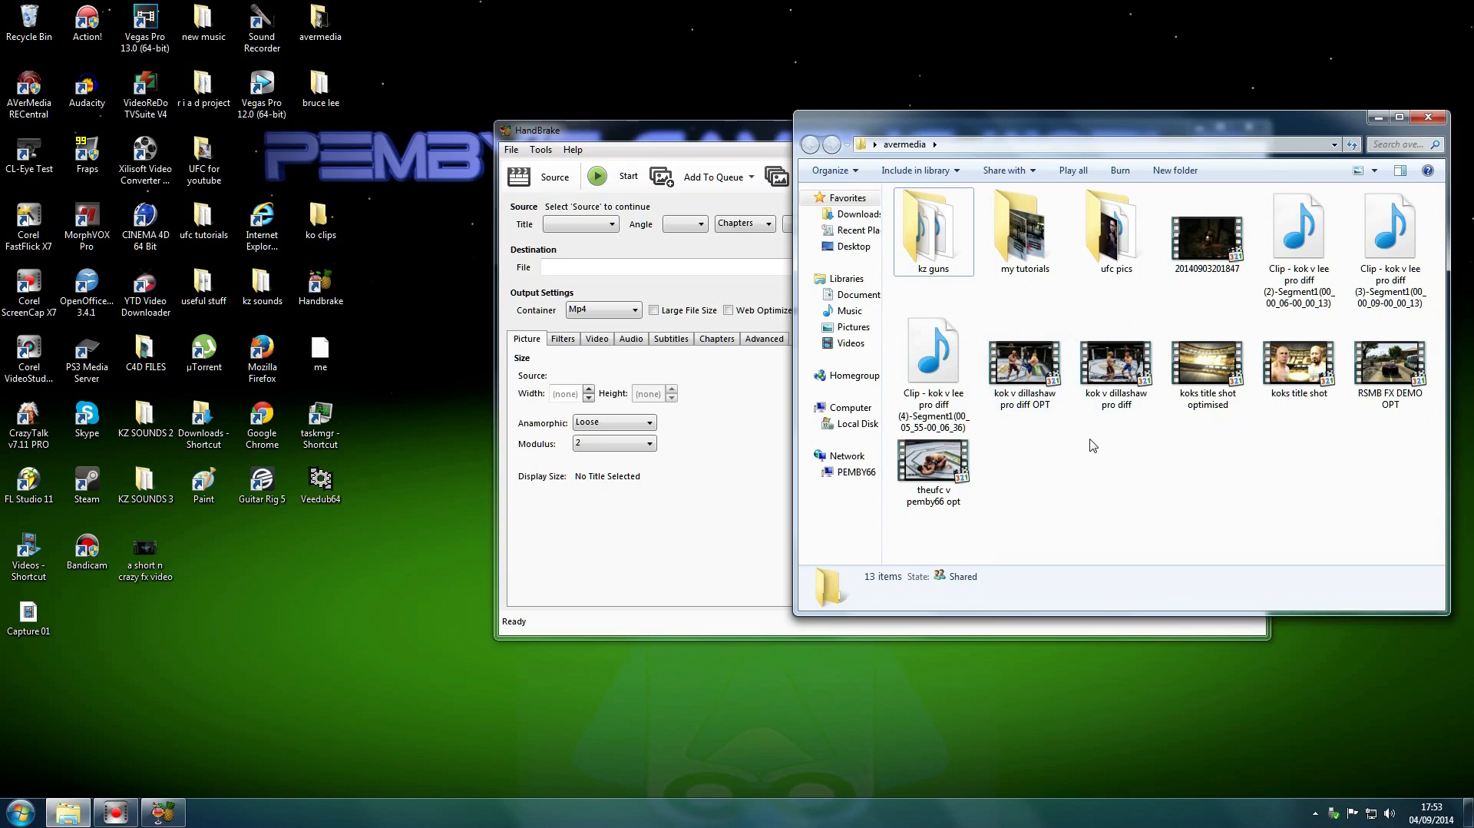
left_click(1024, 365)
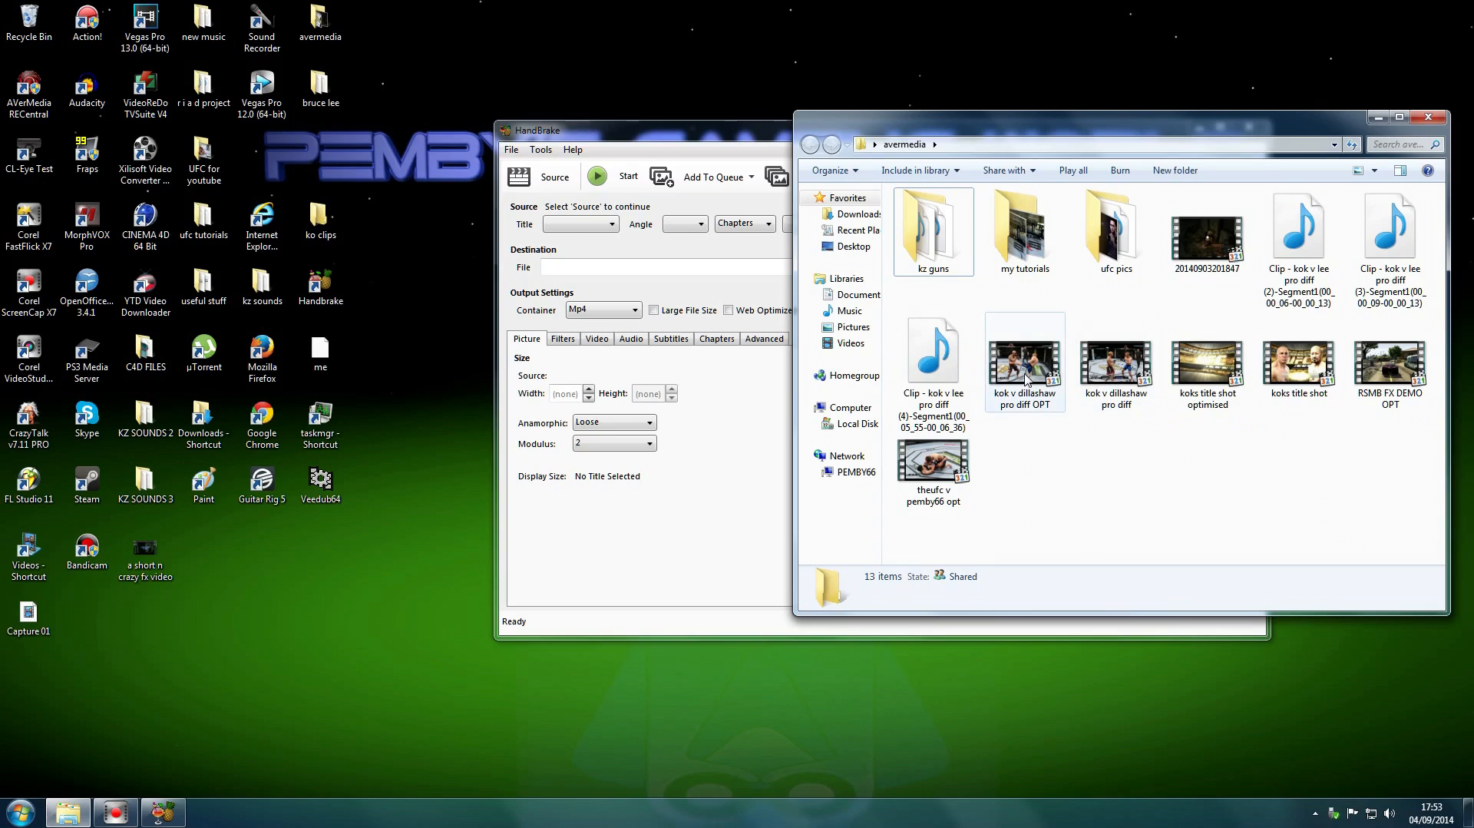
mouse_move(1025, 367)
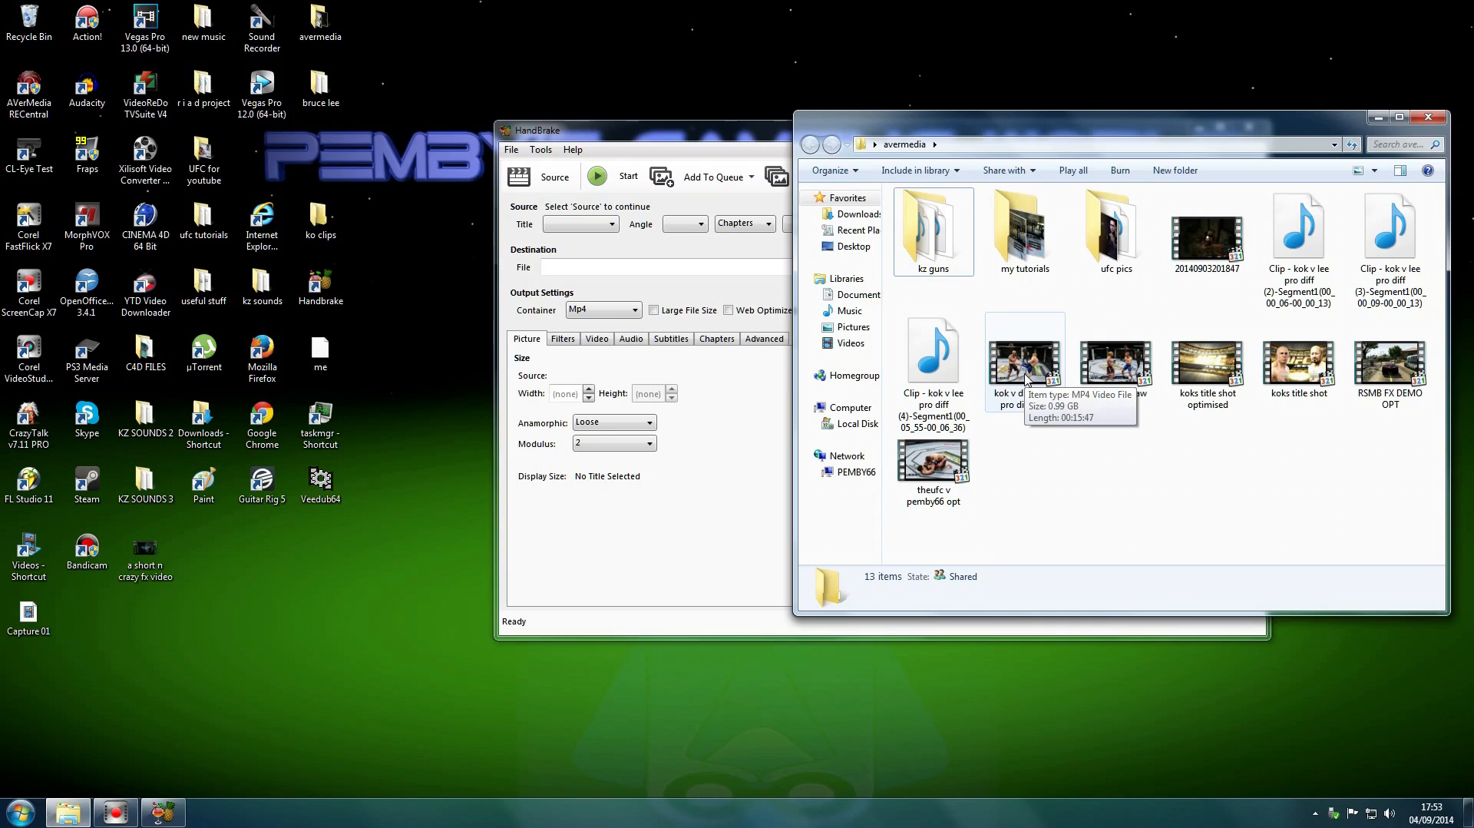
mouse_move(1198, 442)
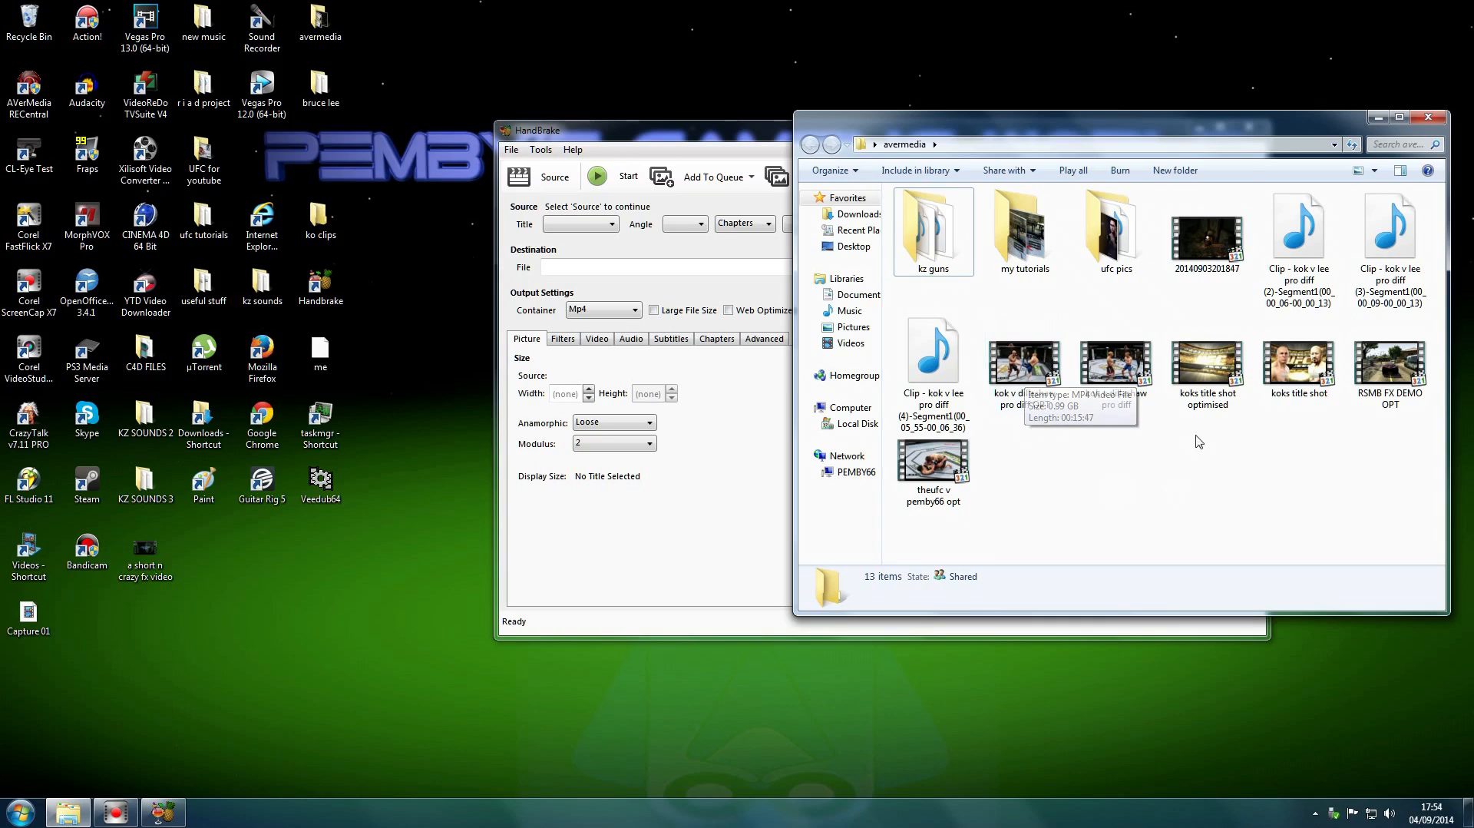
mouse_move(1299, 367)
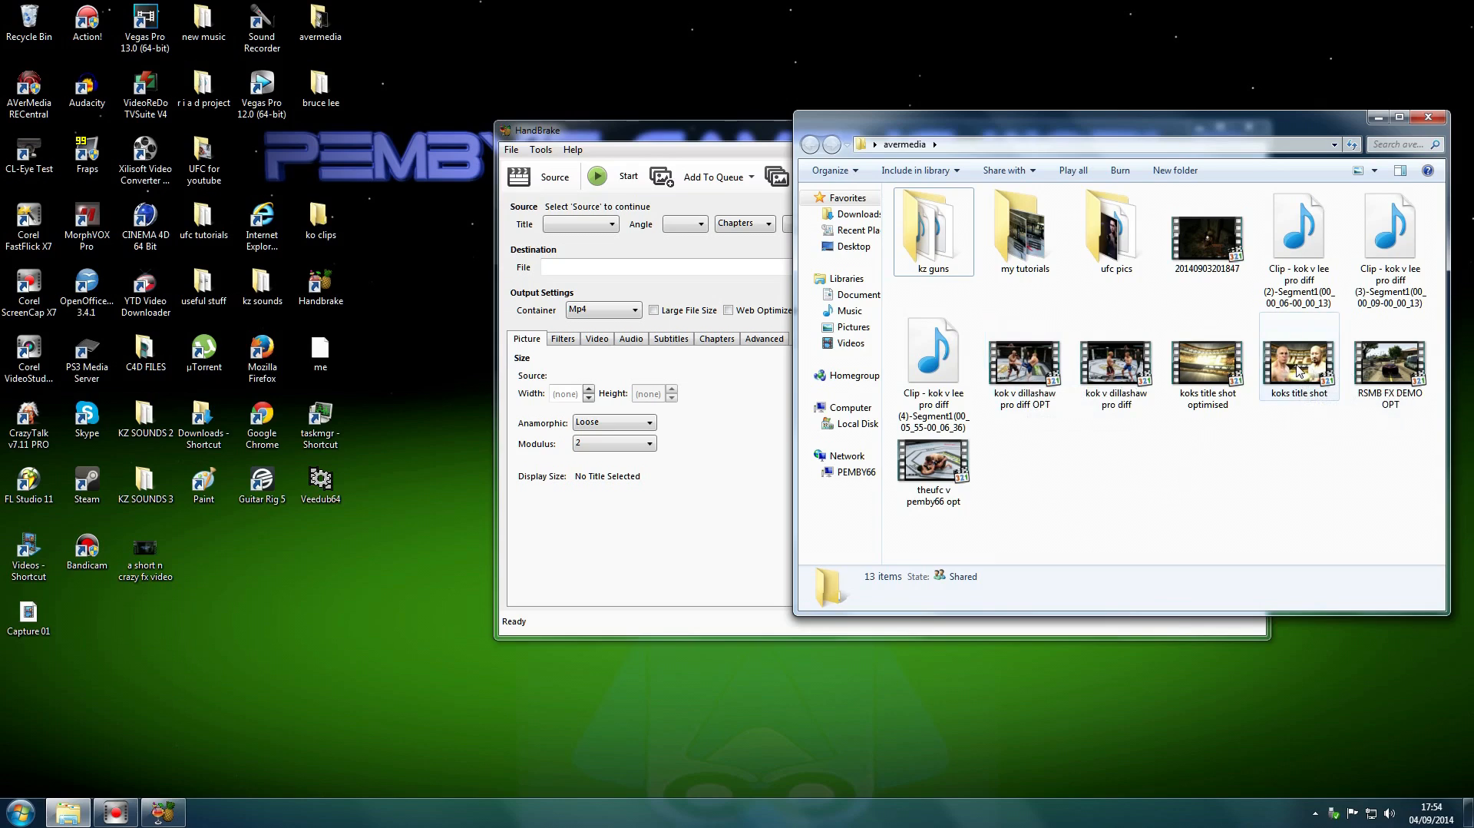
mouse_move(1206, 355)
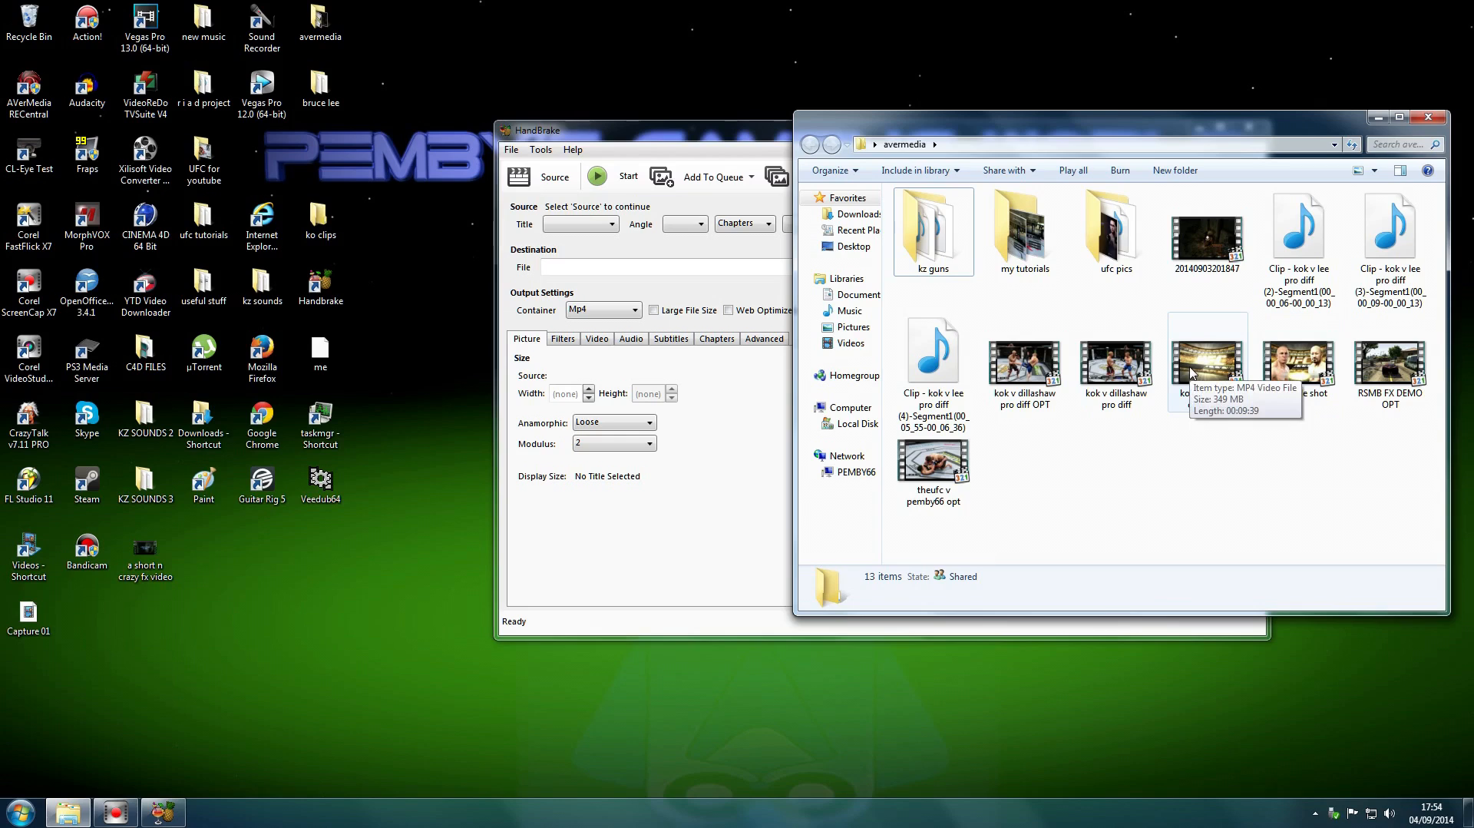
mouse_move(1194, 374)
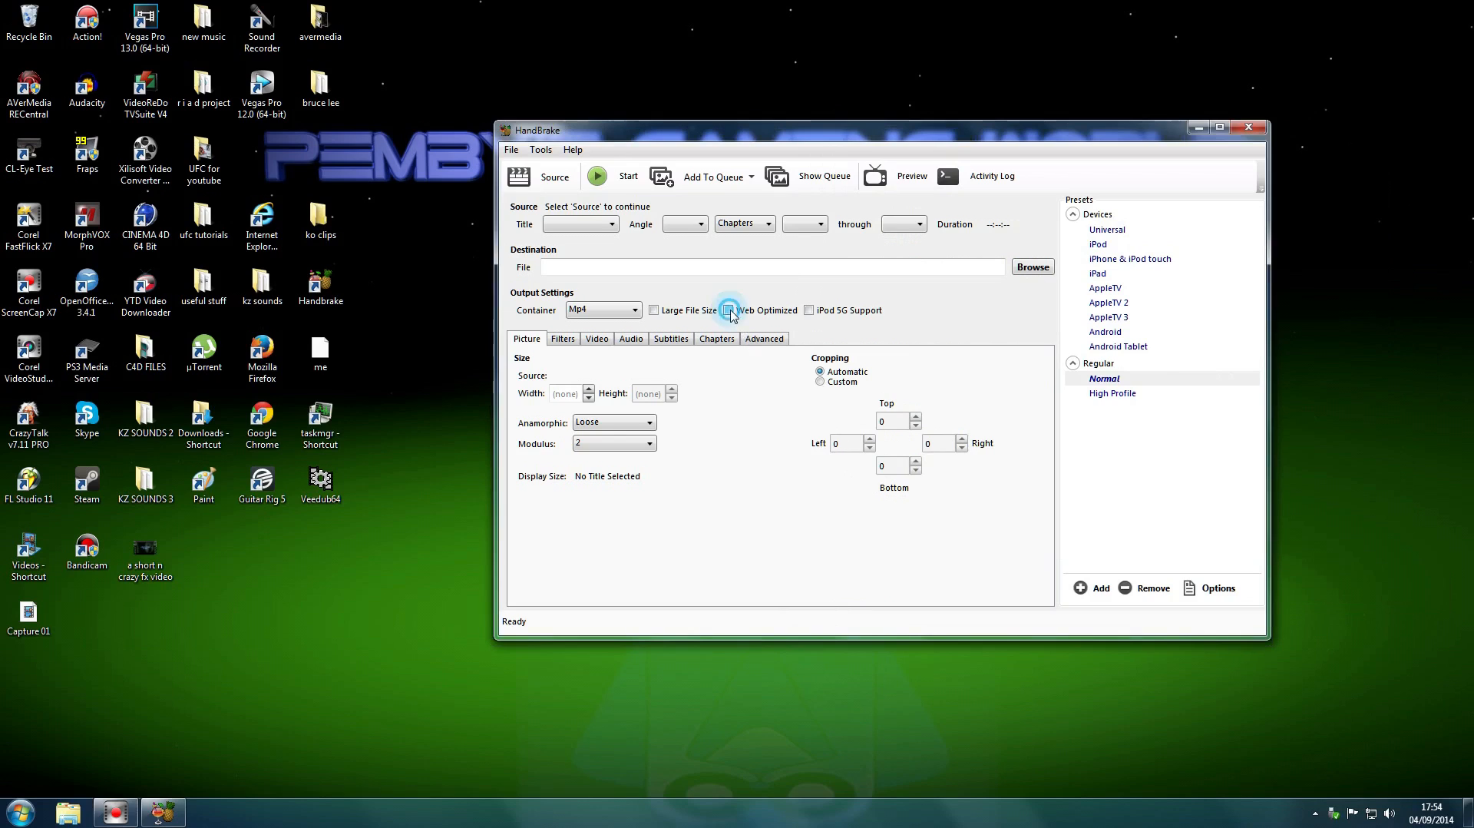
- Tick Web Optimized under Output Settings and dismiss the Source dropdown in HandBrake
left_click(541, 176)
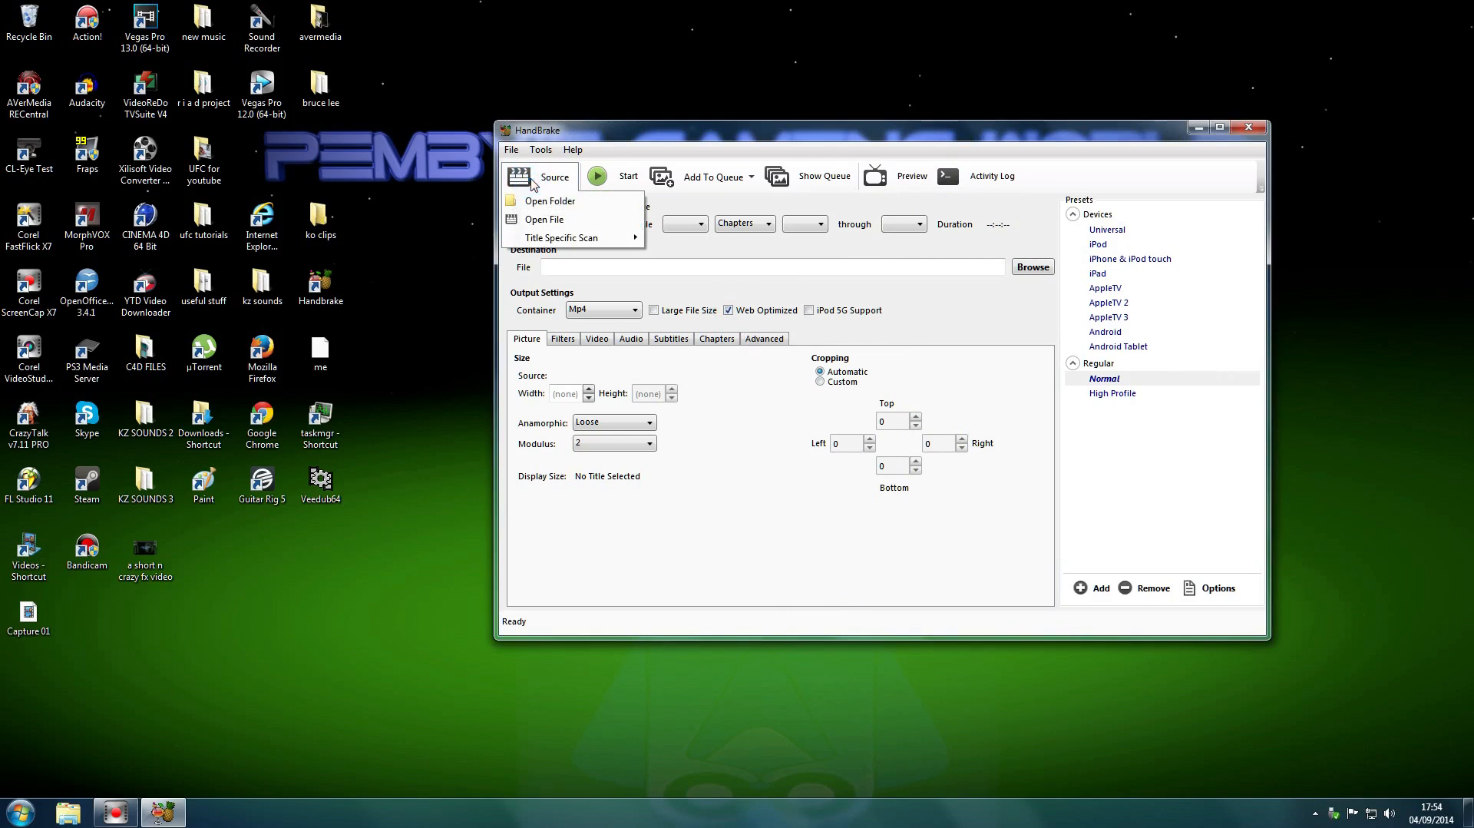
mouse_move(592, 277)
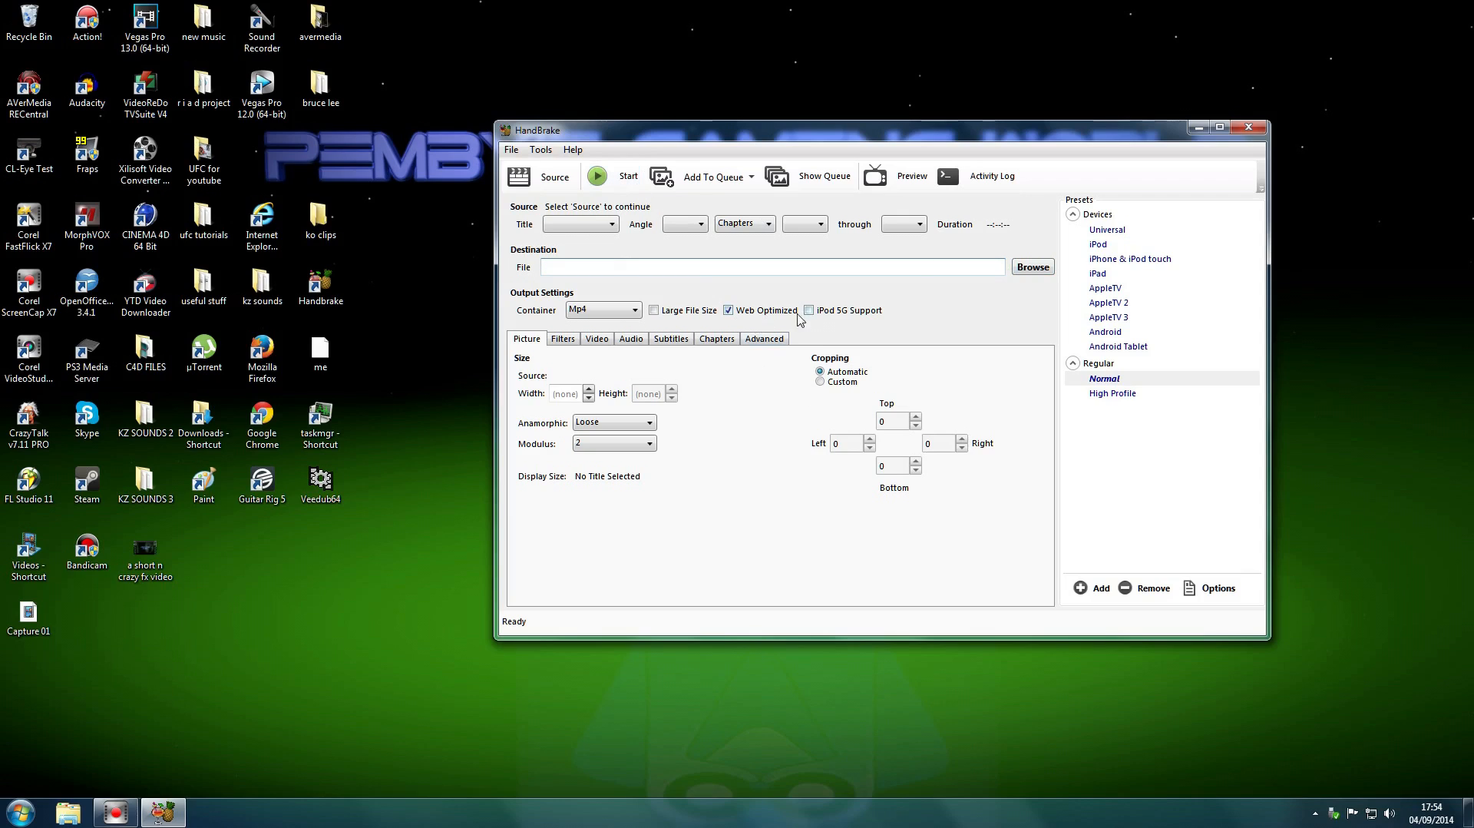
mouse_move(959, 296)
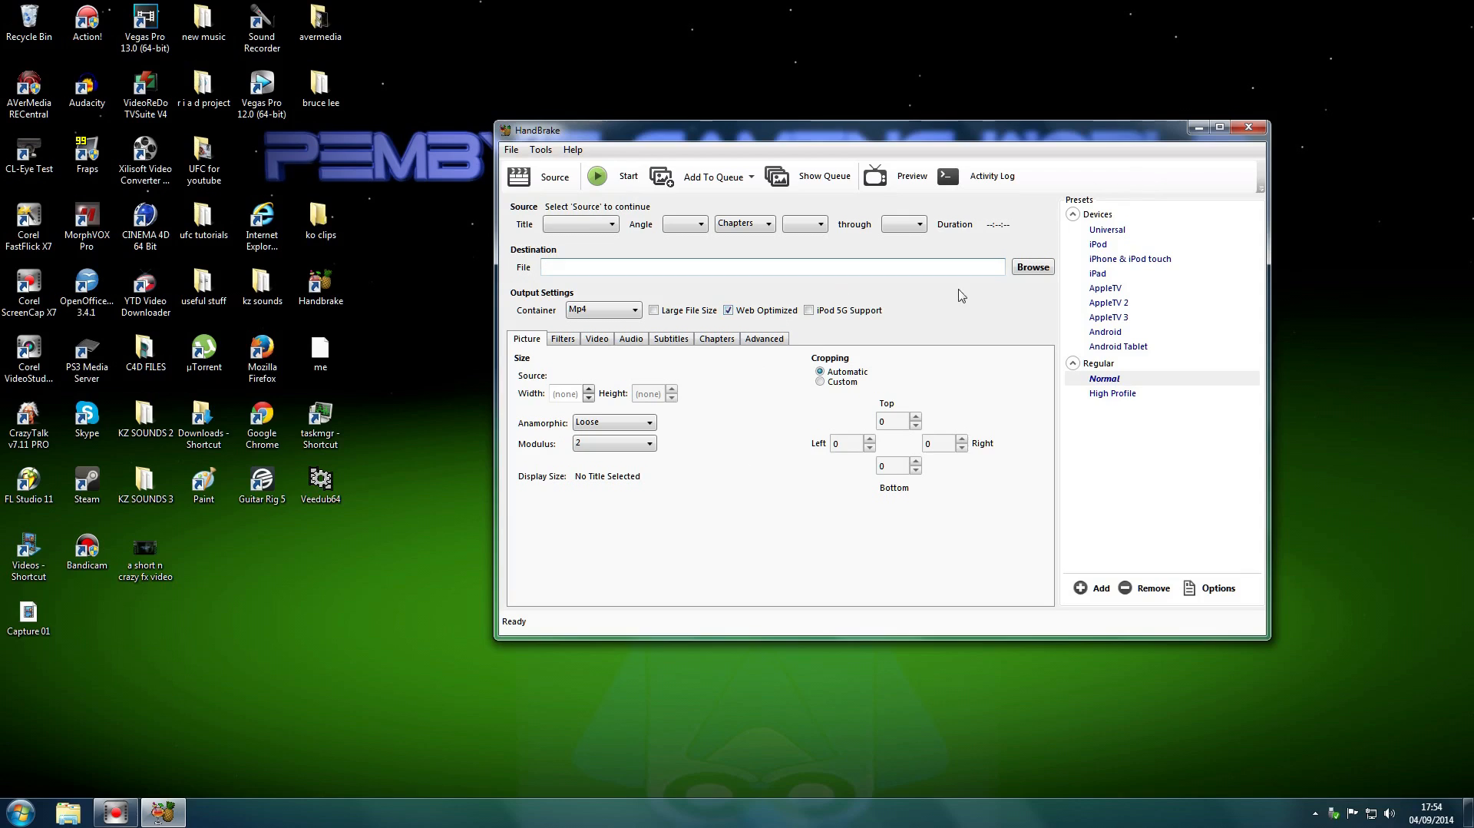
left_click(28, 611)
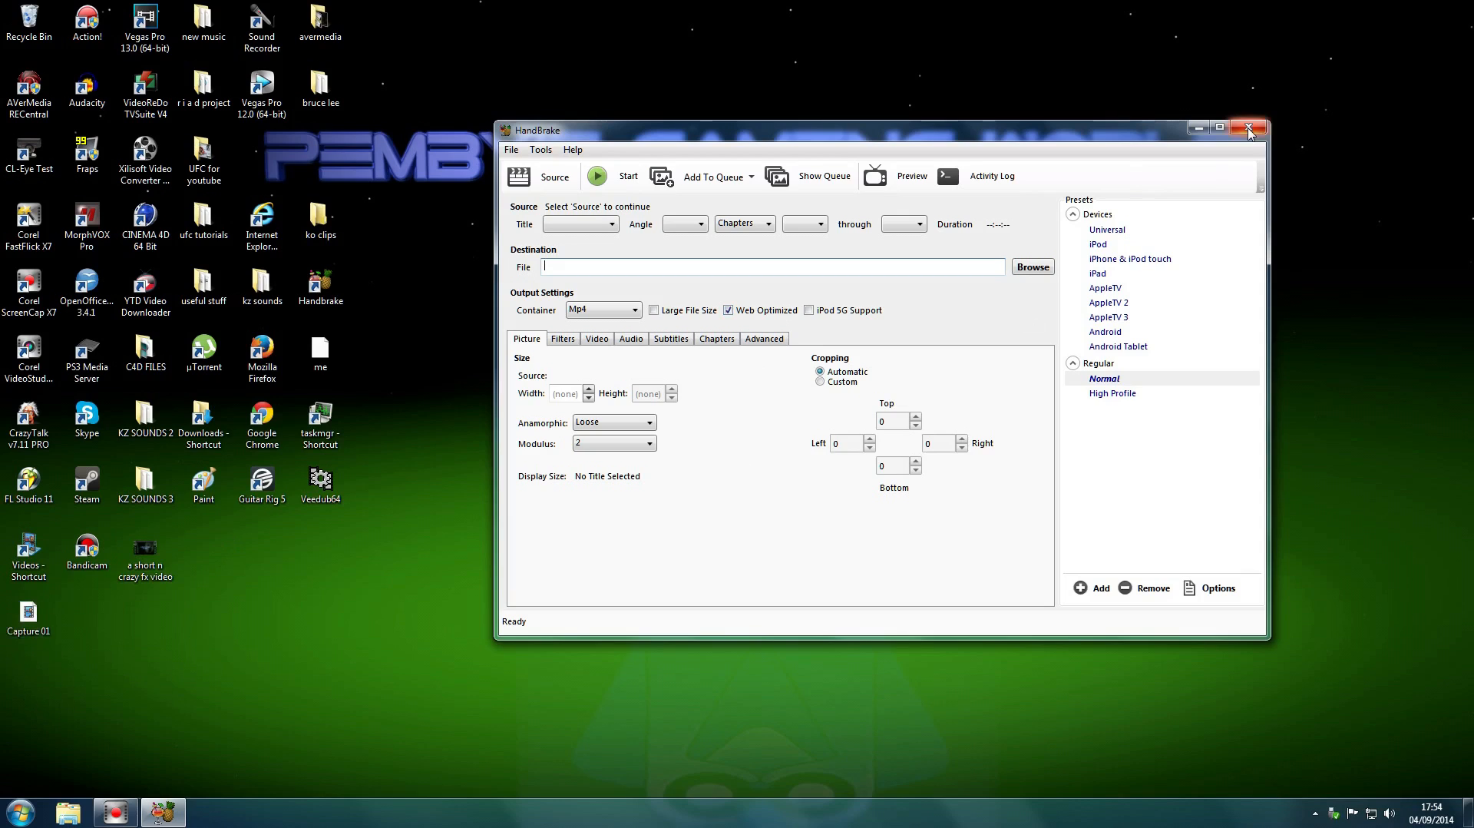
mouse_move(1250, 135)
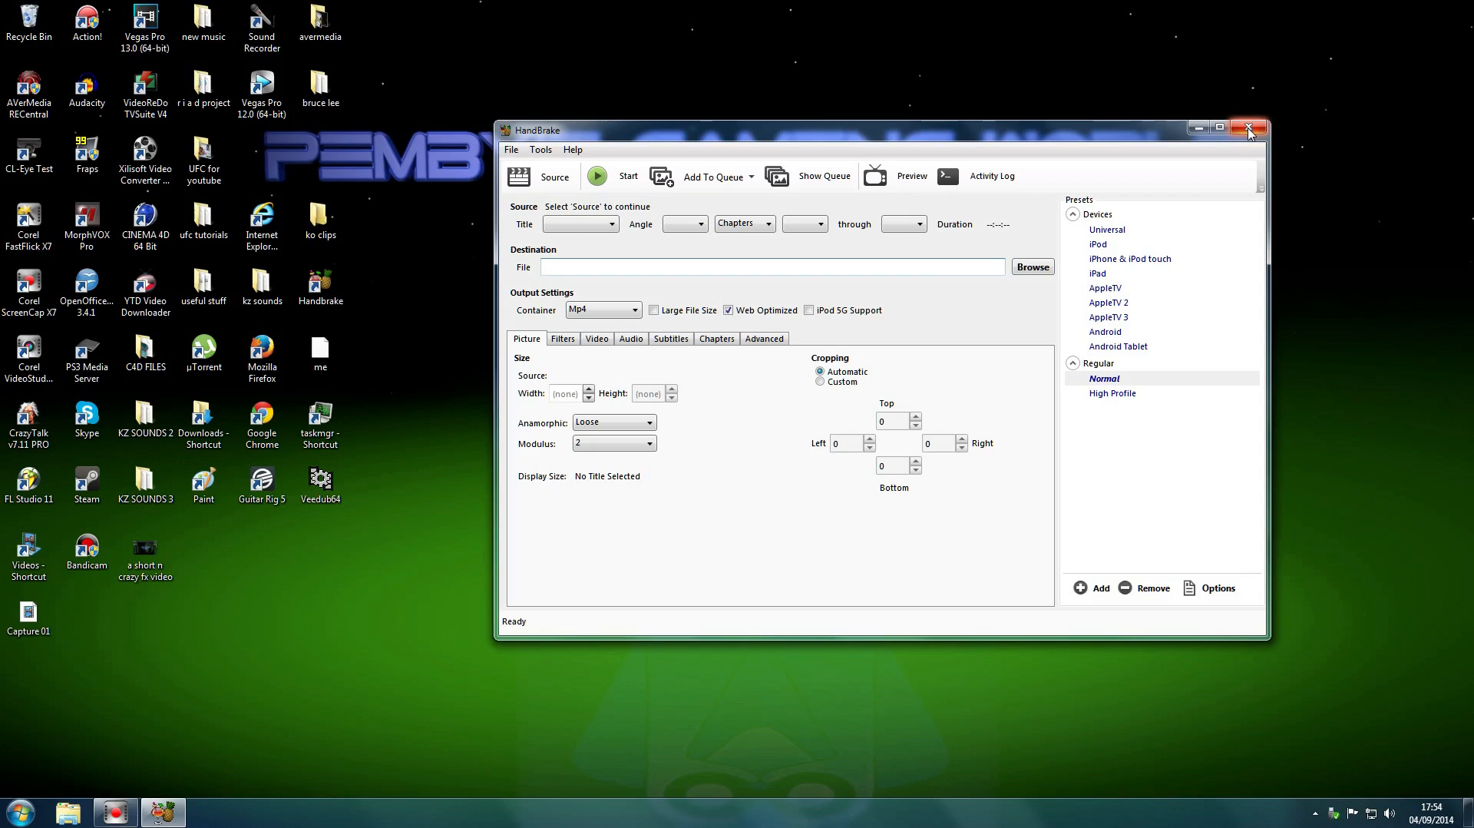
left_click(771, 267)
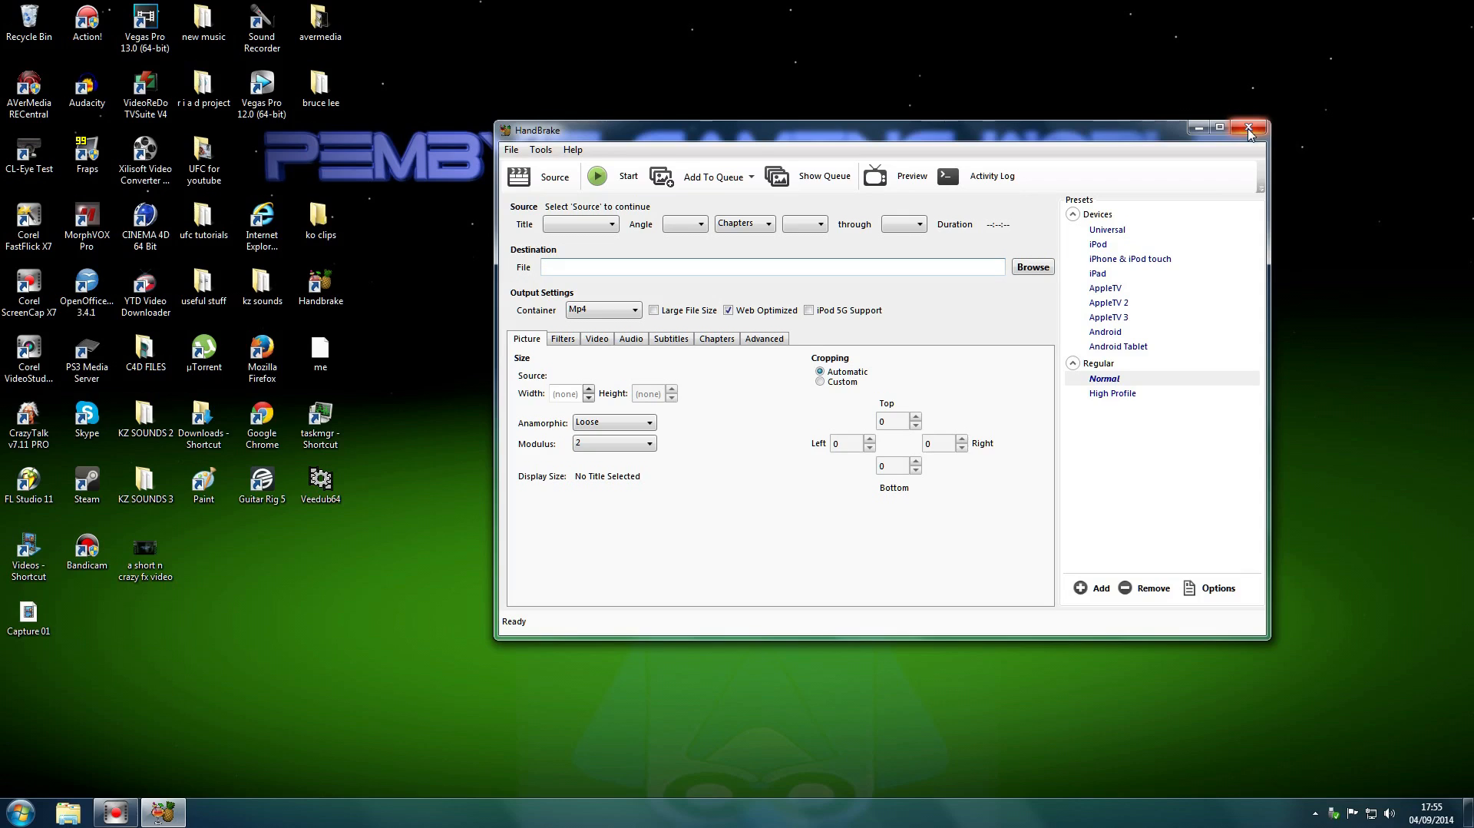
- Close the HandBrake window and click around the desktop shortcuts
left_click(1249, 129)
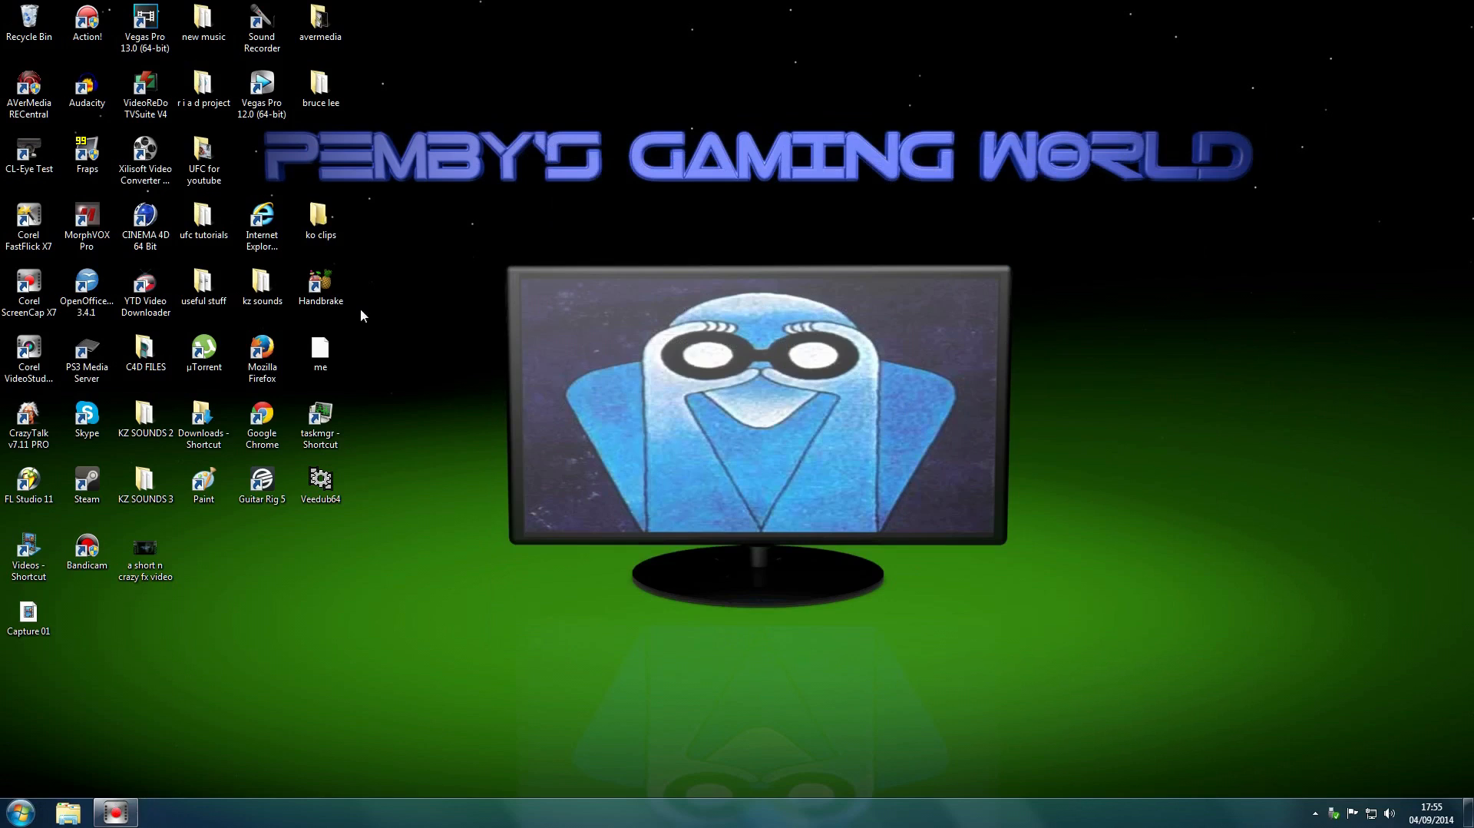
mouse_move(698, 547)
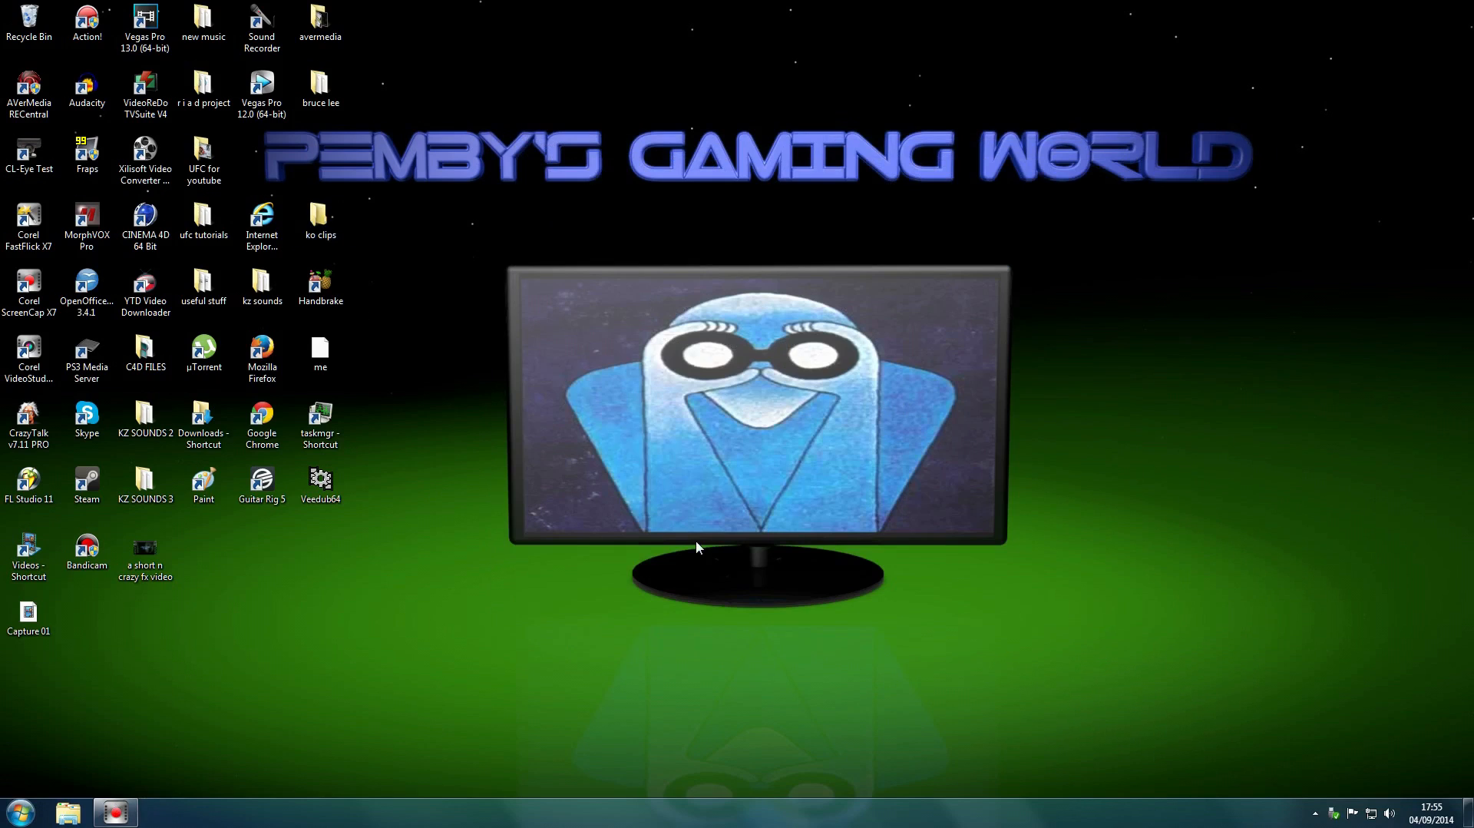
mouse_move(458, 609)
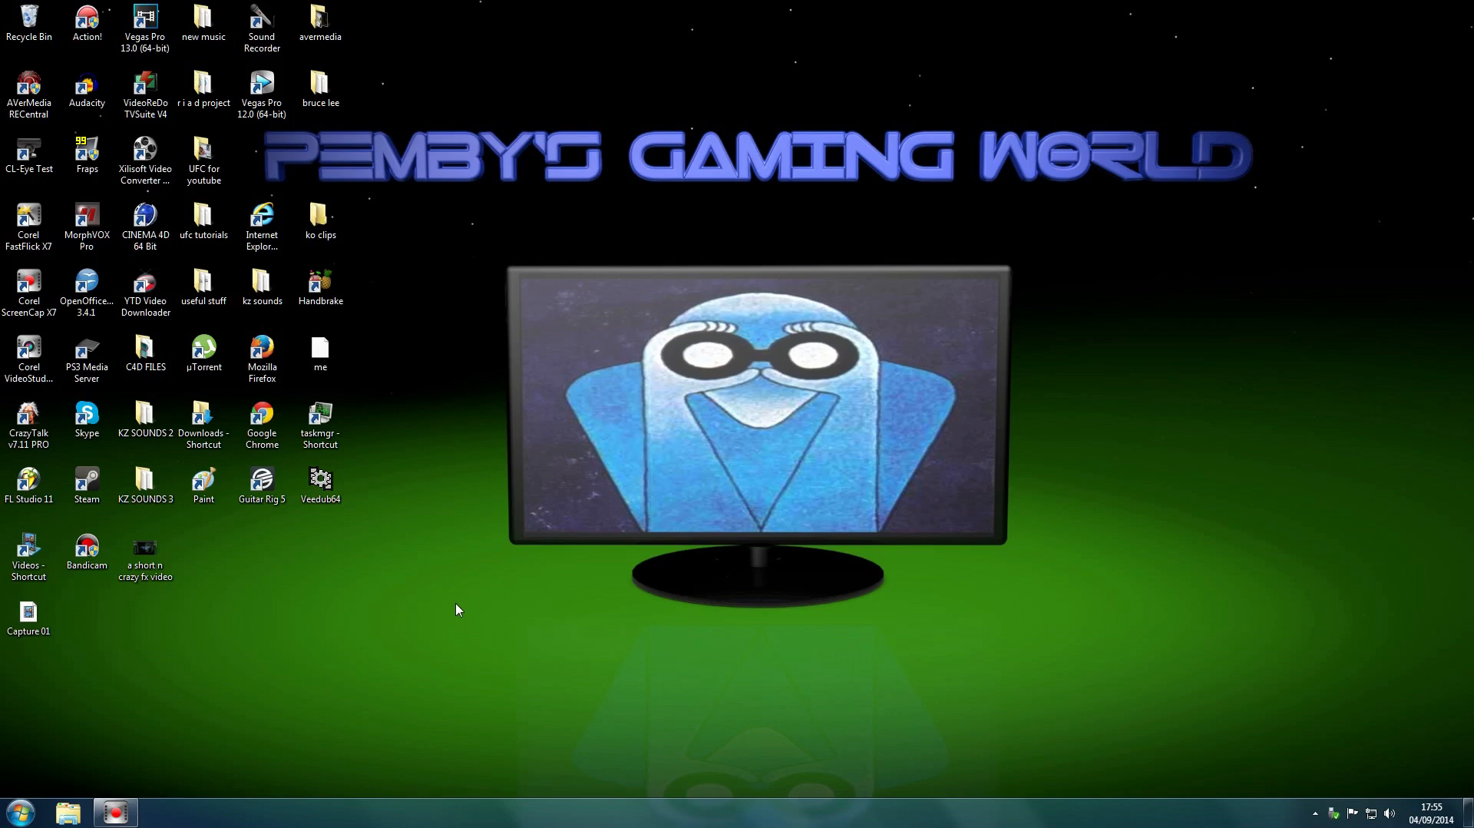
mouse_move(506, 291)
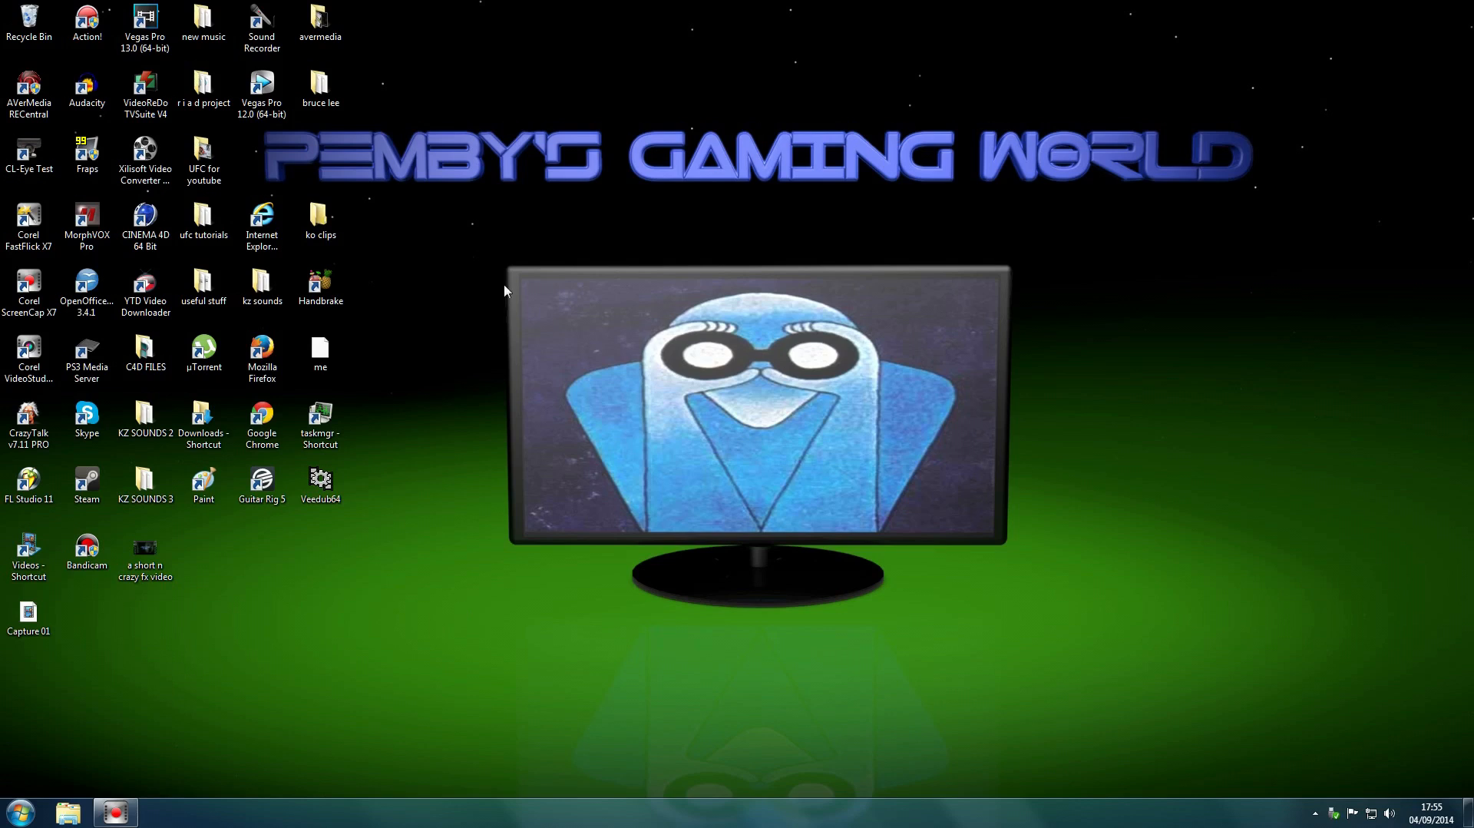
left_click(145, 20)
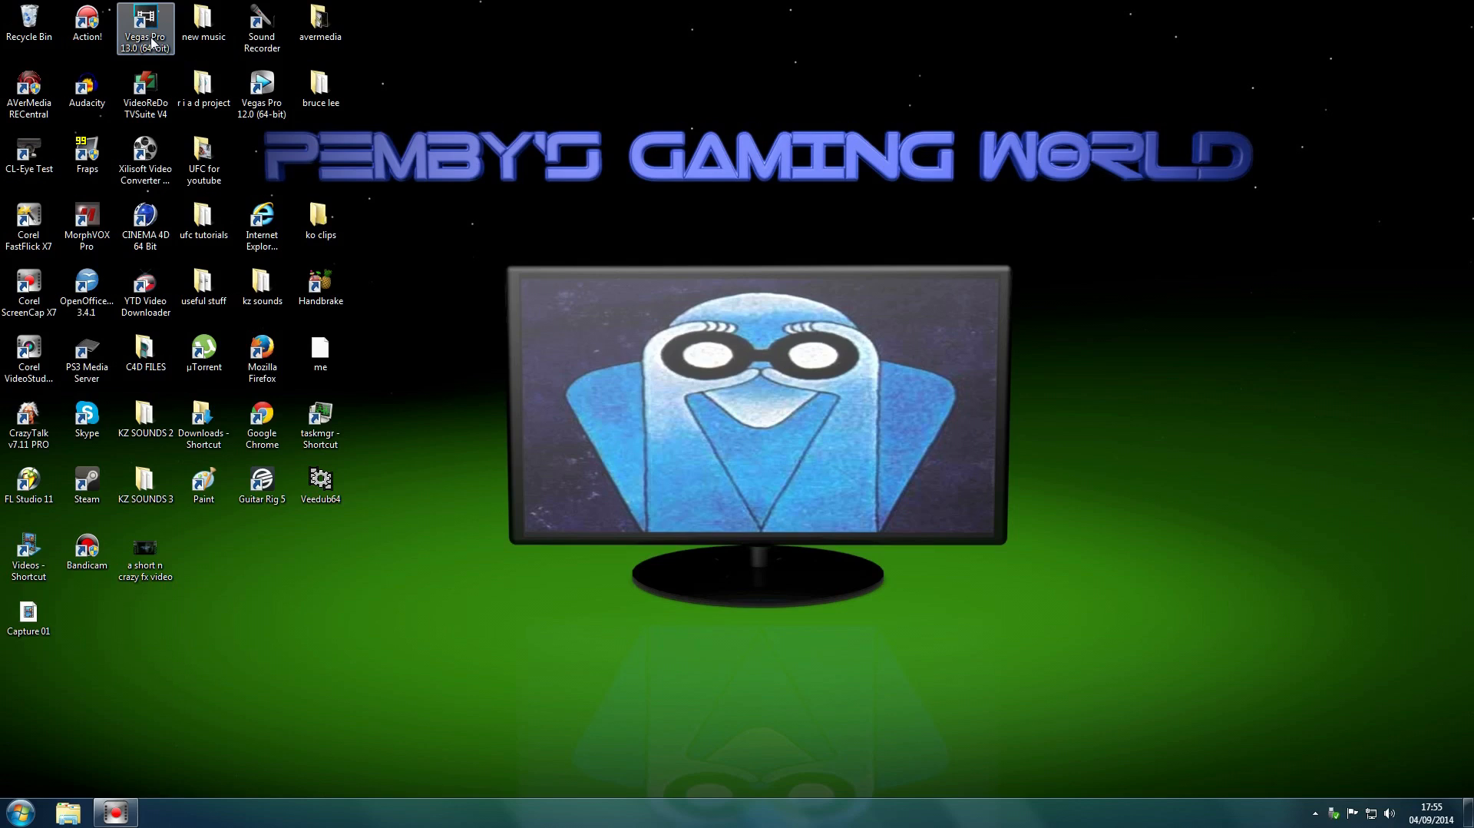
left_click(321, 287)
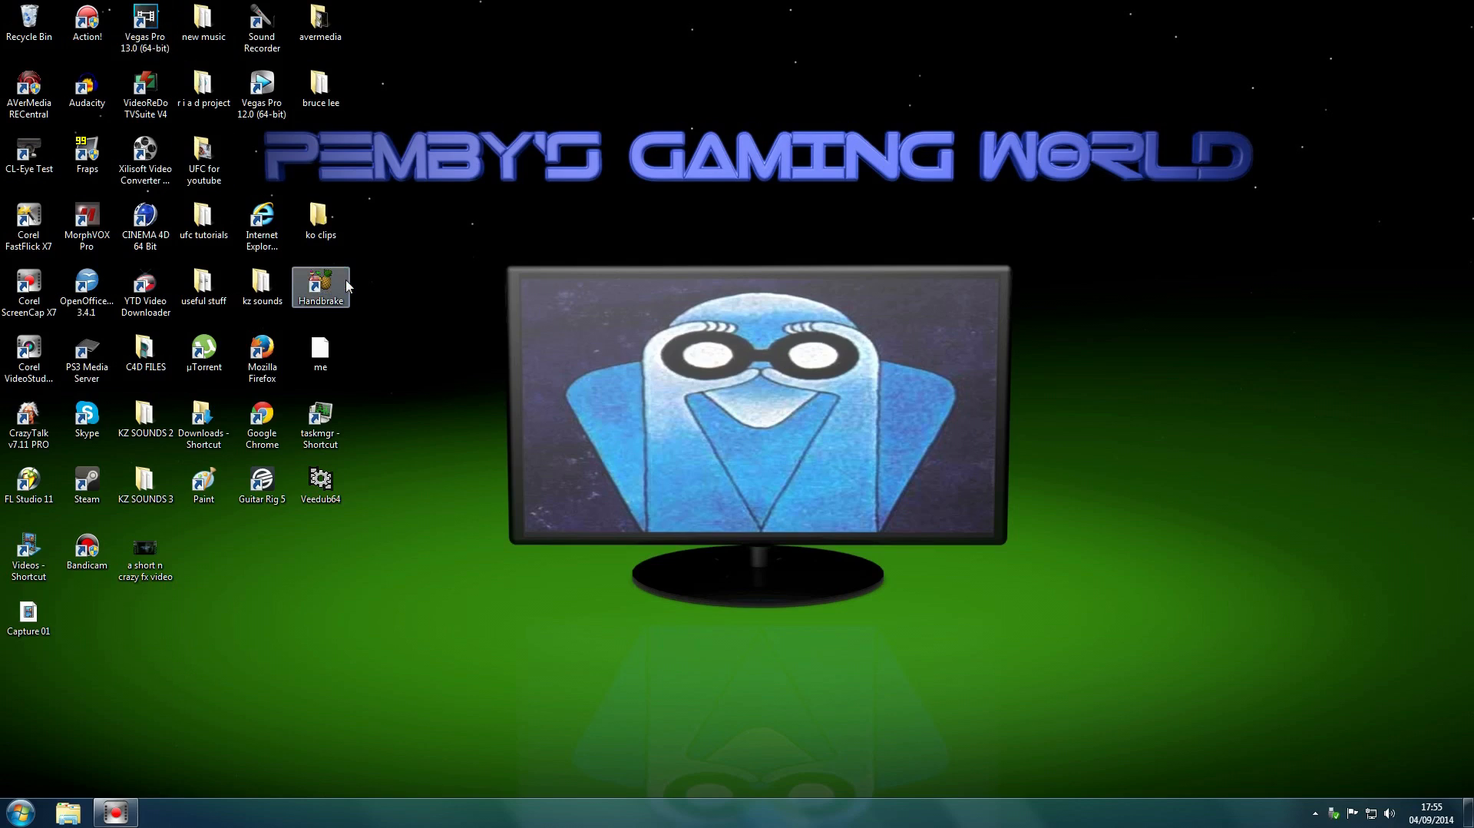
mouse_move(592, 431)
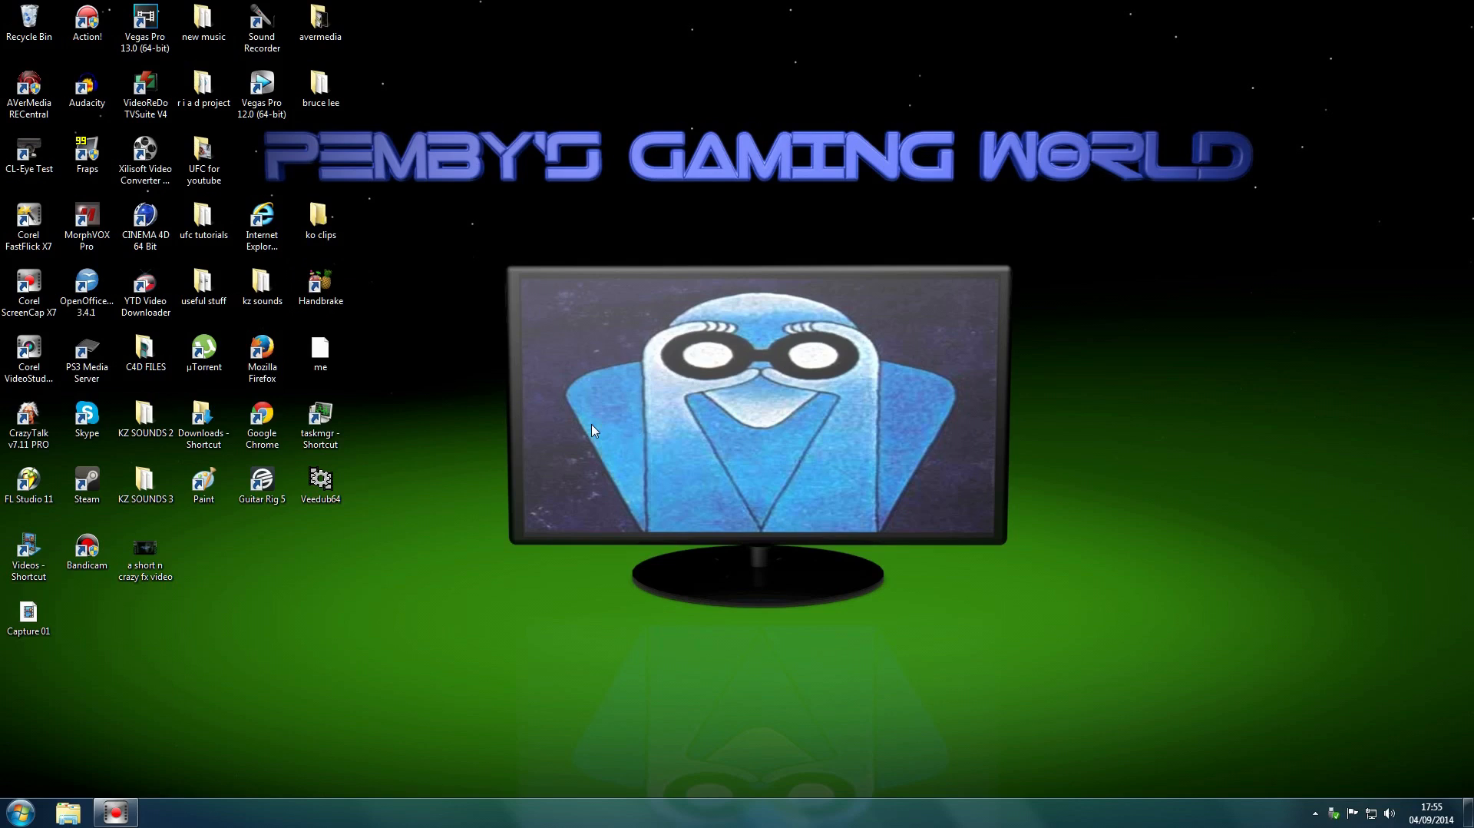
mouse_move(456, 395)
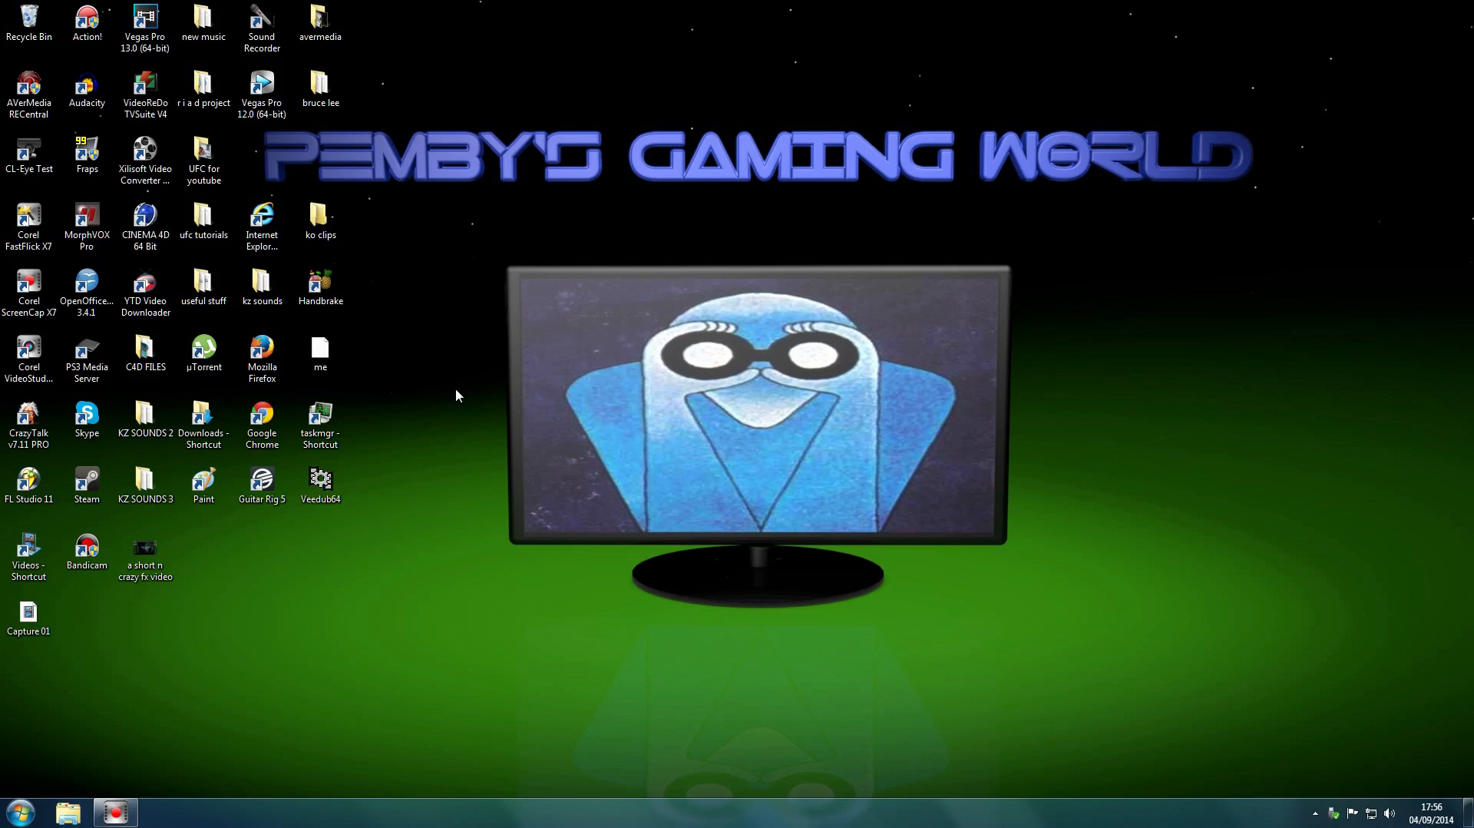
mouse_move(560, 659)
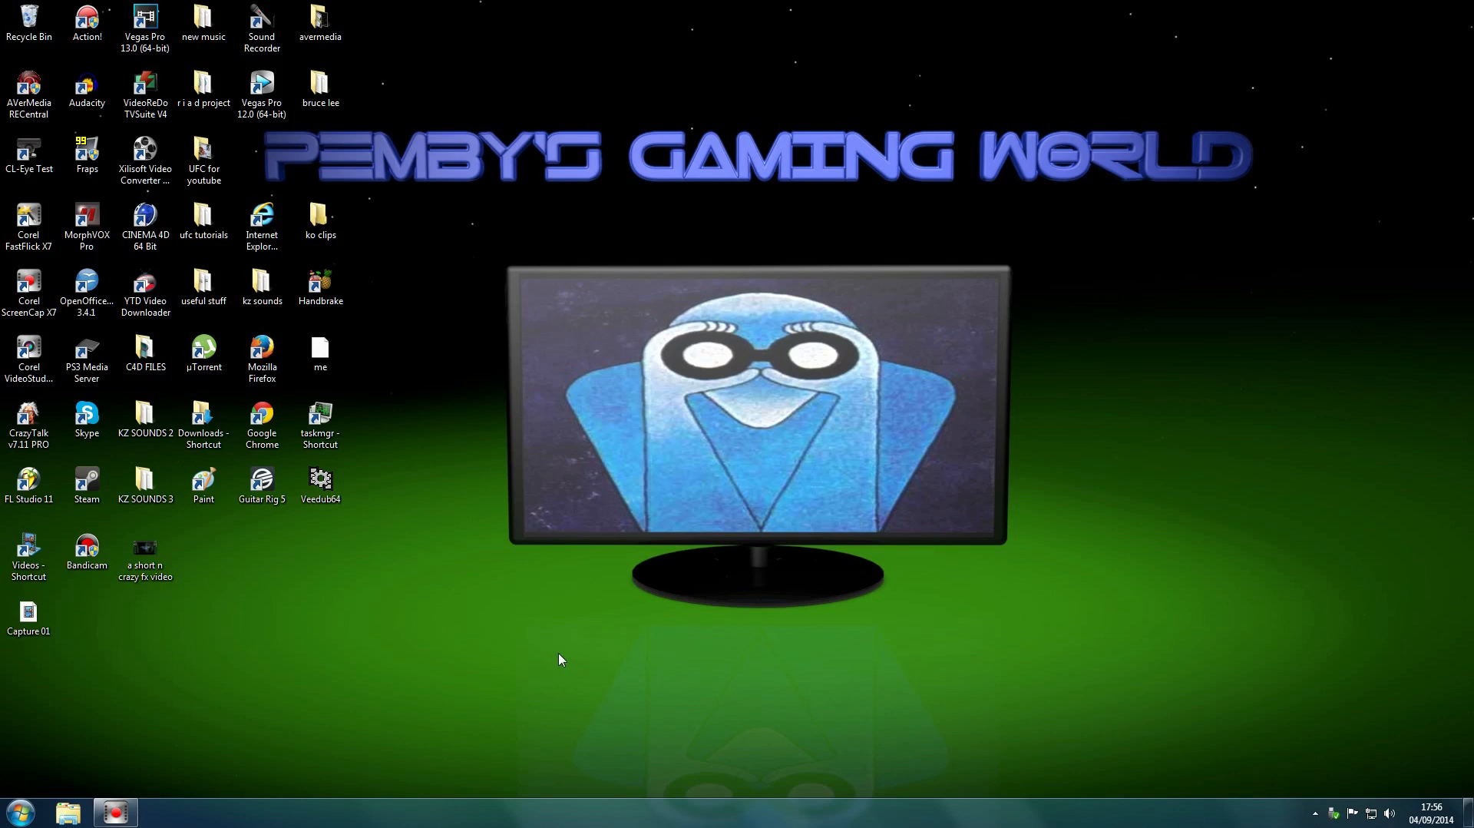